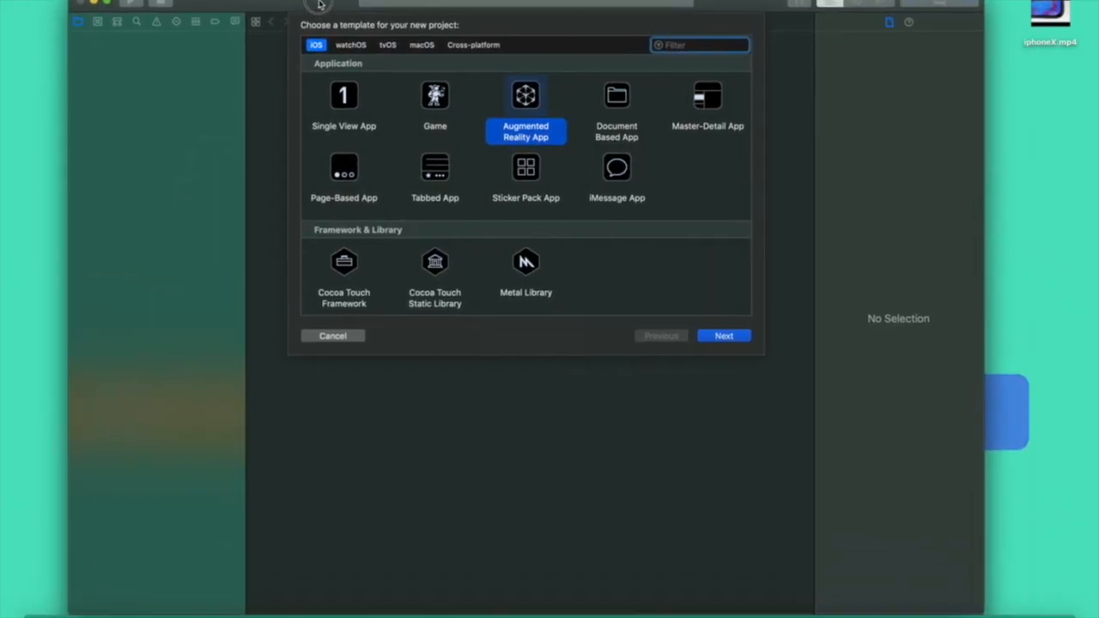
pyautogui.moveTo(533, 142)
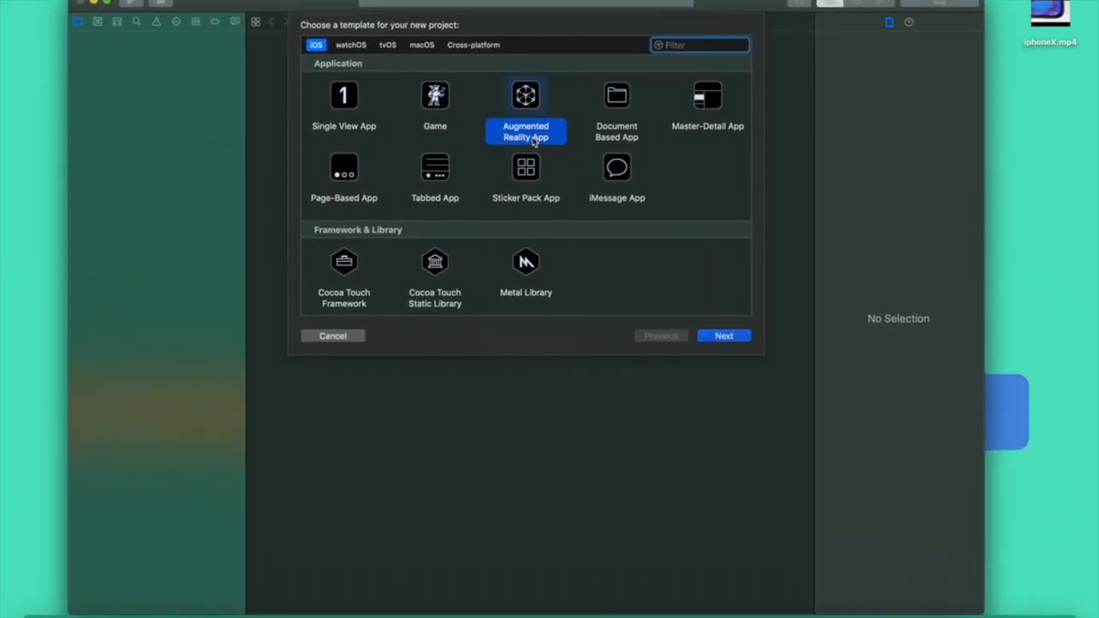
# Choose the Augmented Reality App template and name the product ARTVApp, continuing to the save location
pyautogui.click(724, 336)
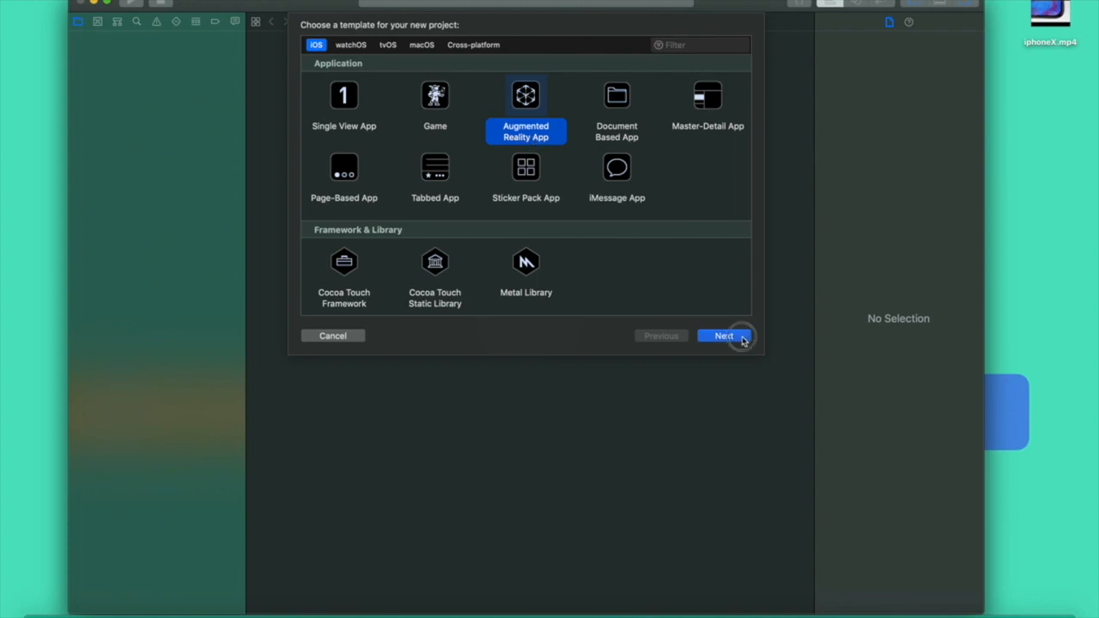
pyautogui.click(723, 335)
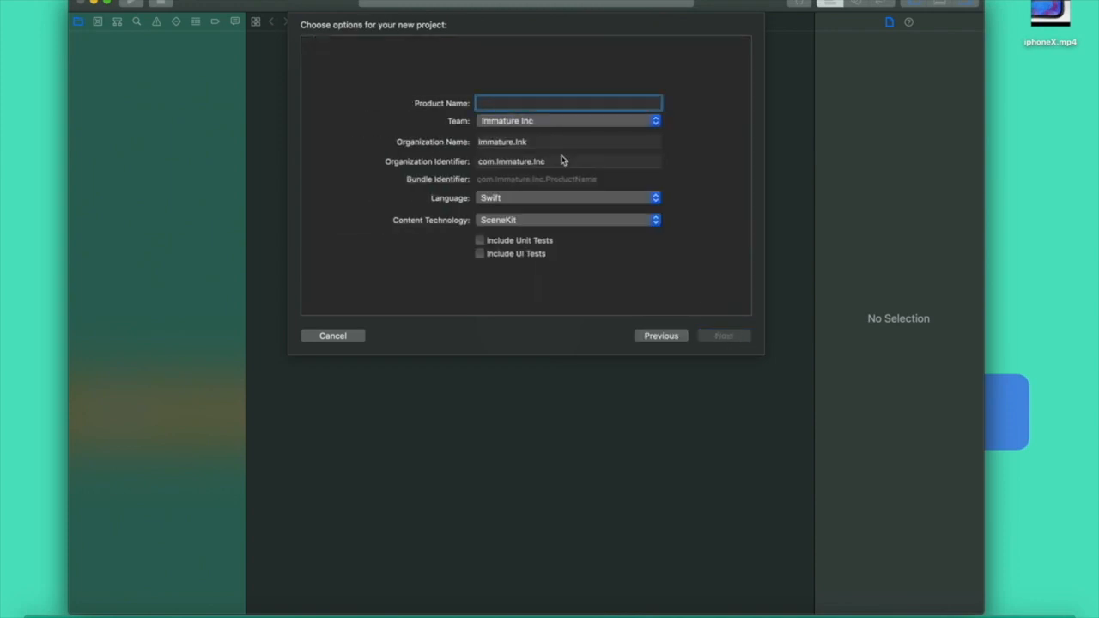
pyautogui.write('ARTV')
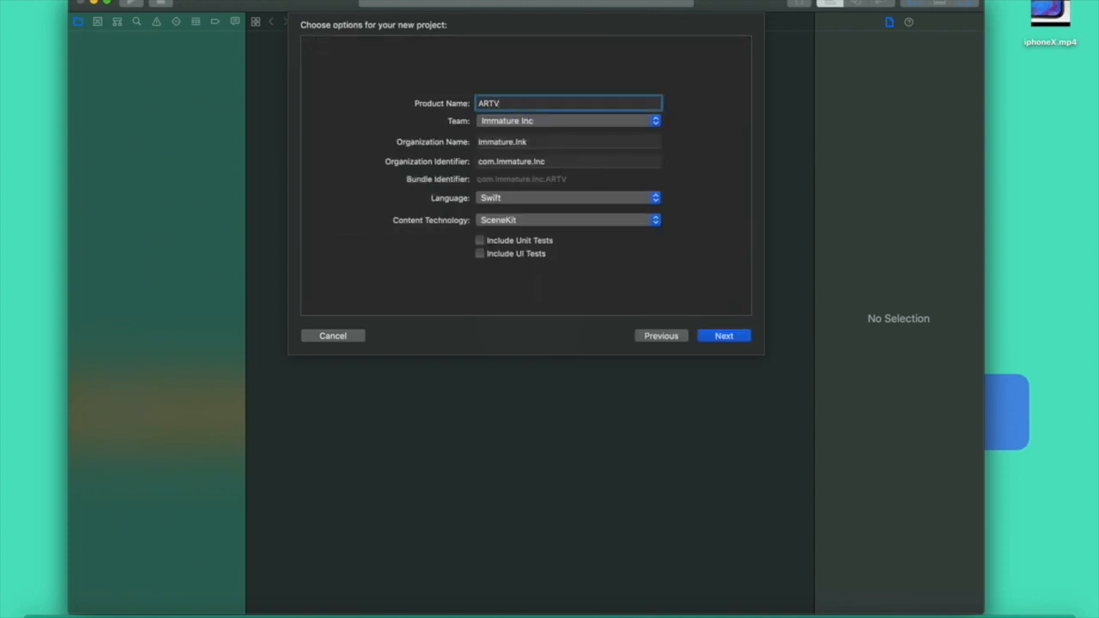
pyautogui.write('App')
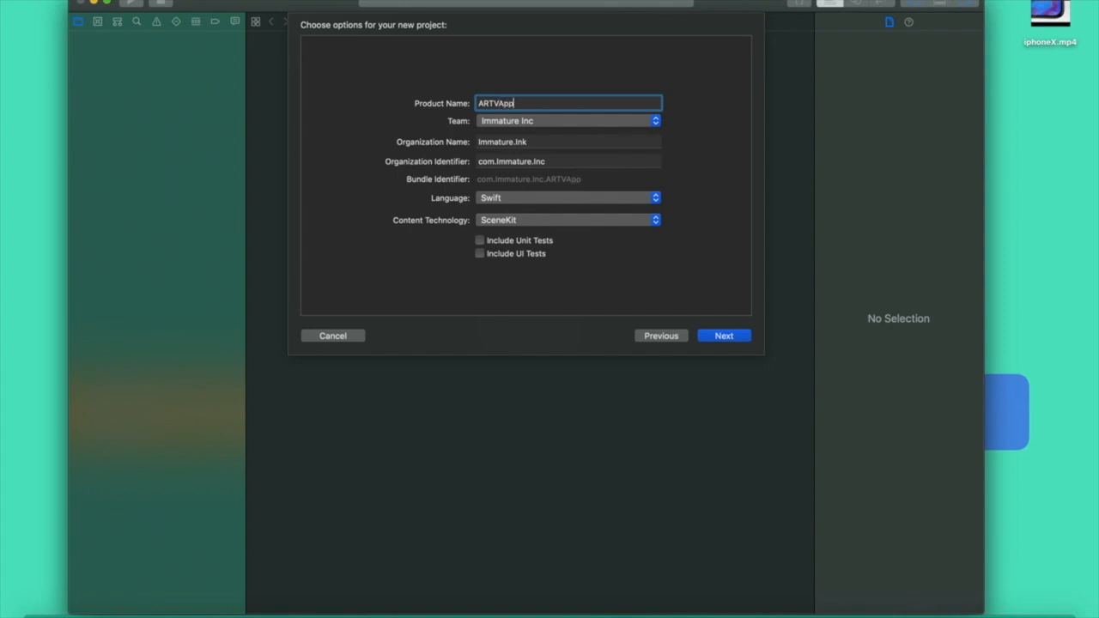
pyautogui.click(722, 336)
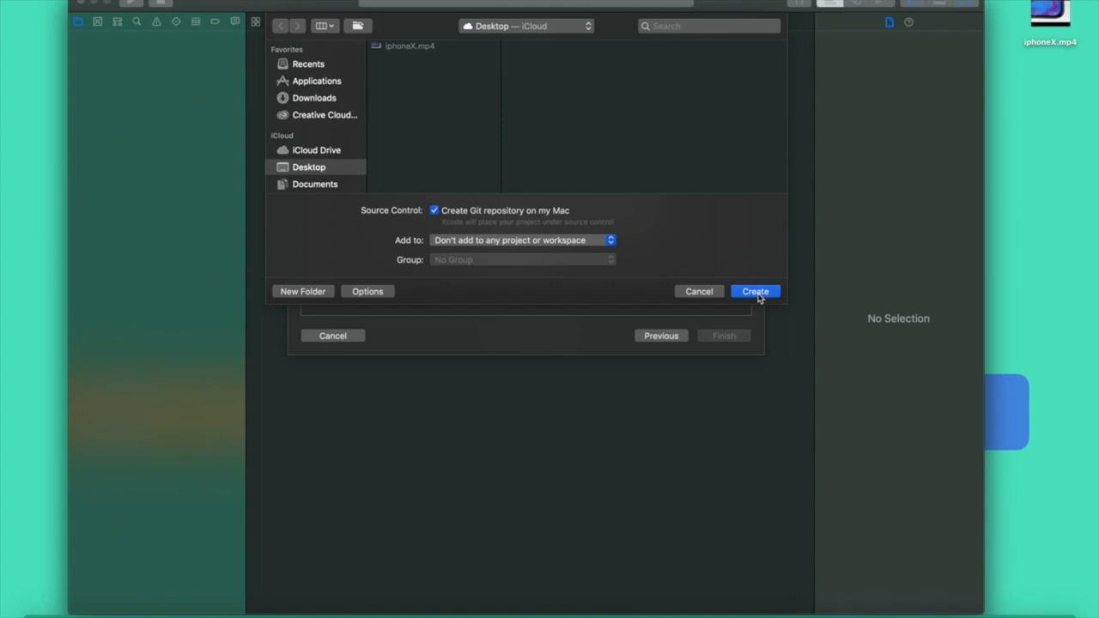
# Create ARTVApp on the Desktop and finish adding iphoneX.mp4 to the ARTVApp target
pyautogui.click(755, 291)
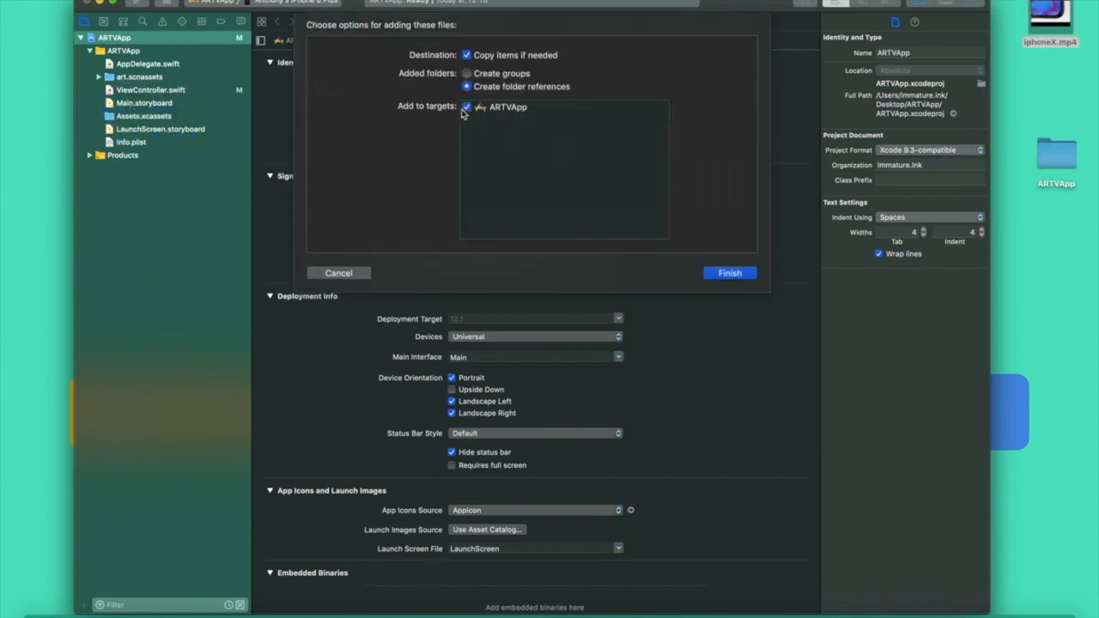
pyautogui.click(729, 273)
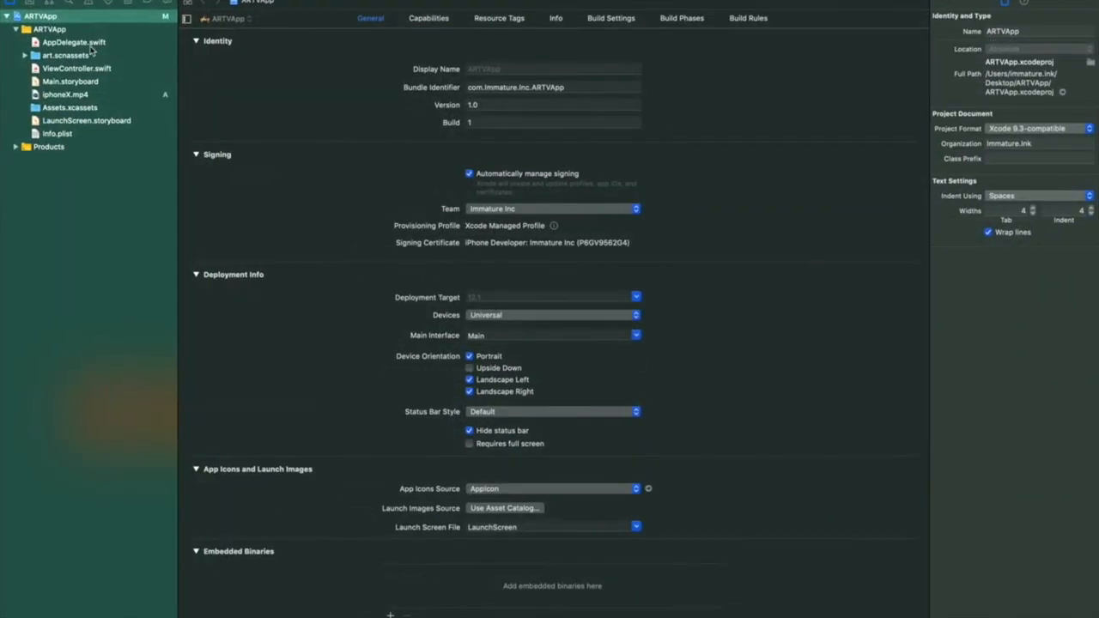
# Strip ViewController.swift of the template ship scene, statistics and comments, keeping delegate, run and pause
pyautogui.click(76, 67)
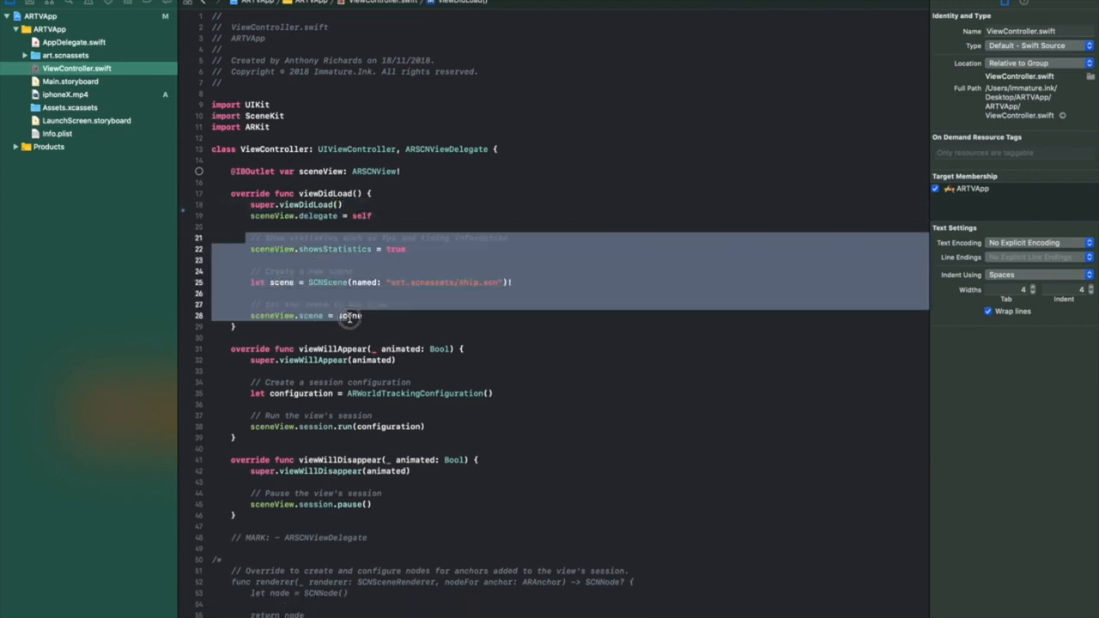
pyautogui.press('Delete')
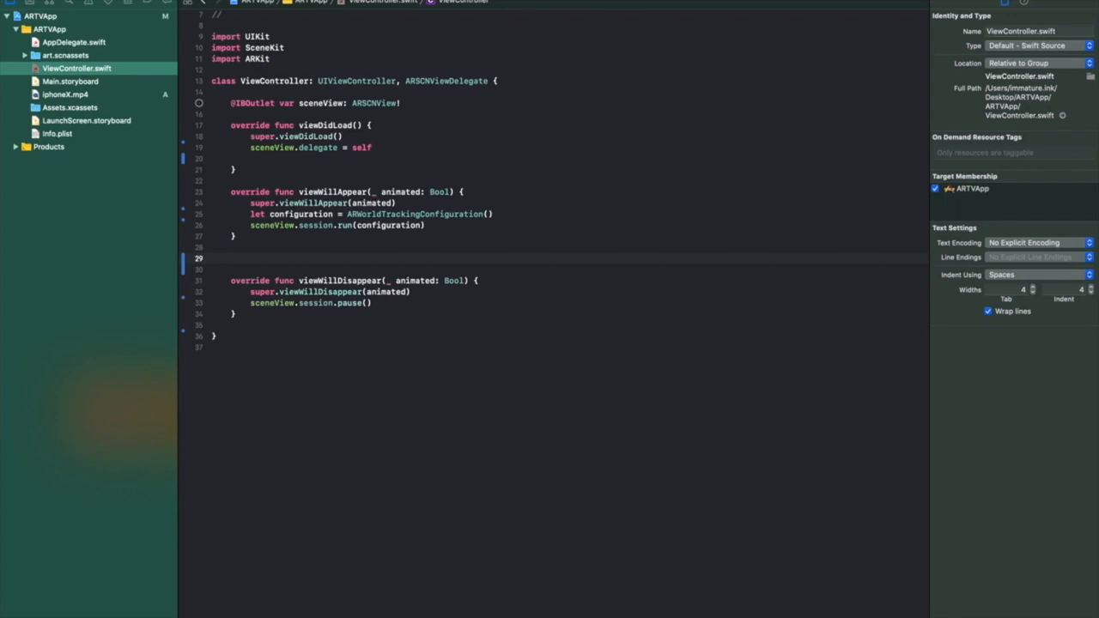
# Override viewDidAppear to call super.viewDidAppear(animated) and then addARTV()
pyautogui.write('vi')
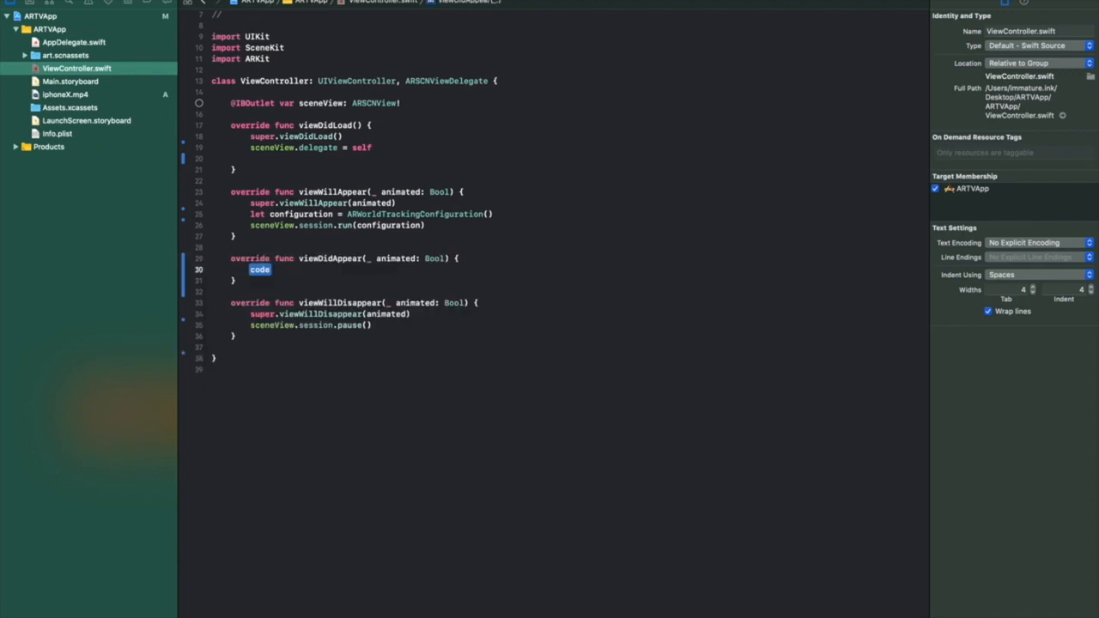
pyautogui.write('sup')
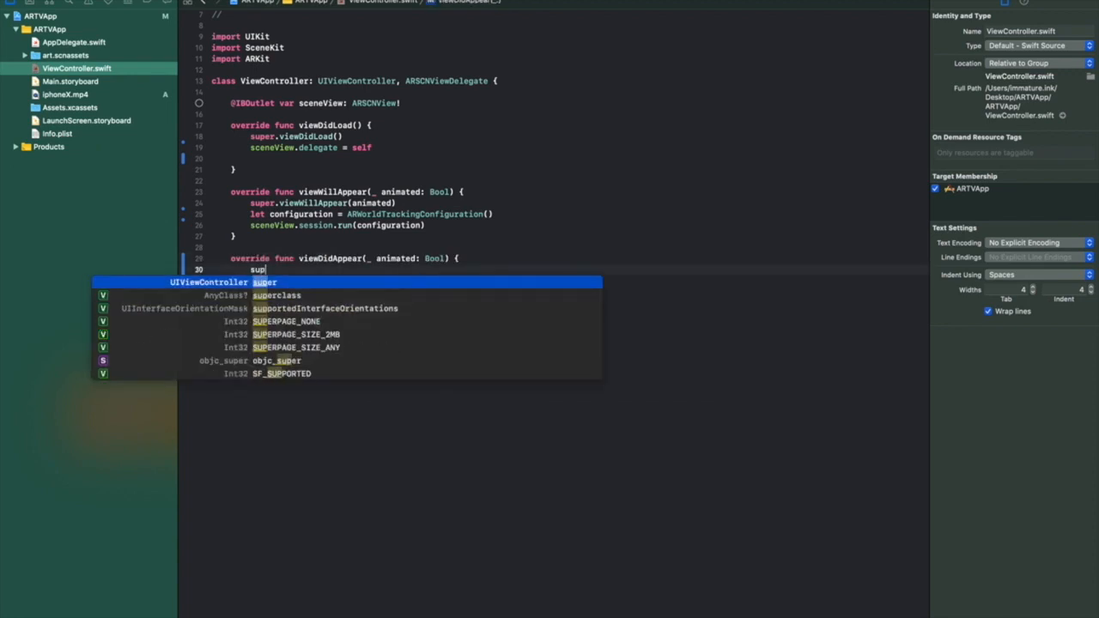
pyautogui.write('.viewDidAppear(animated: Bool')
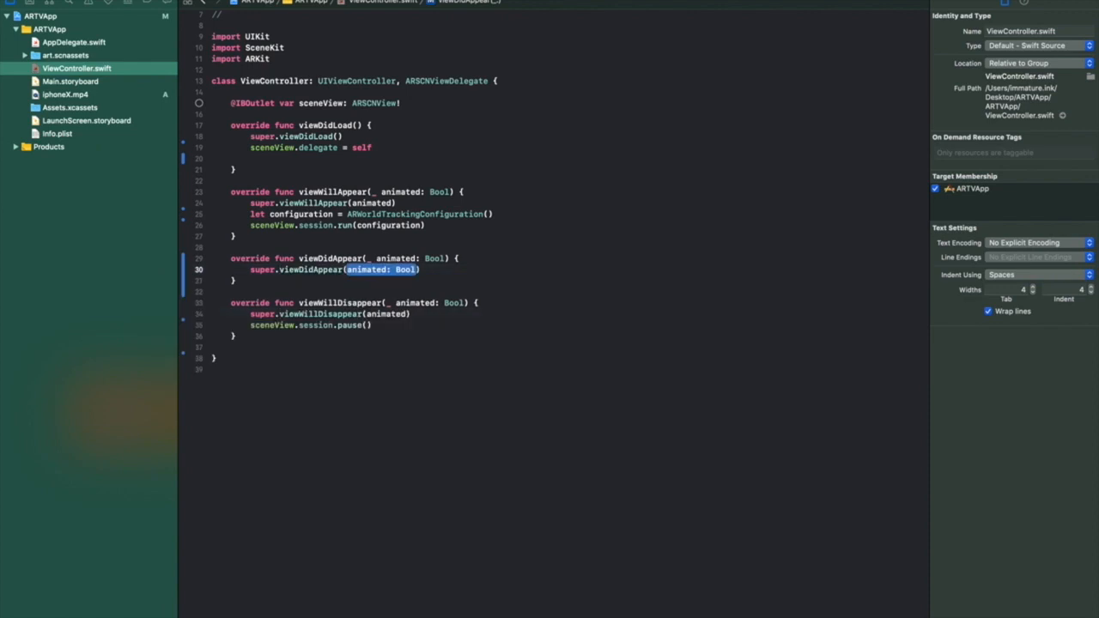
pyautogui.write('animated')
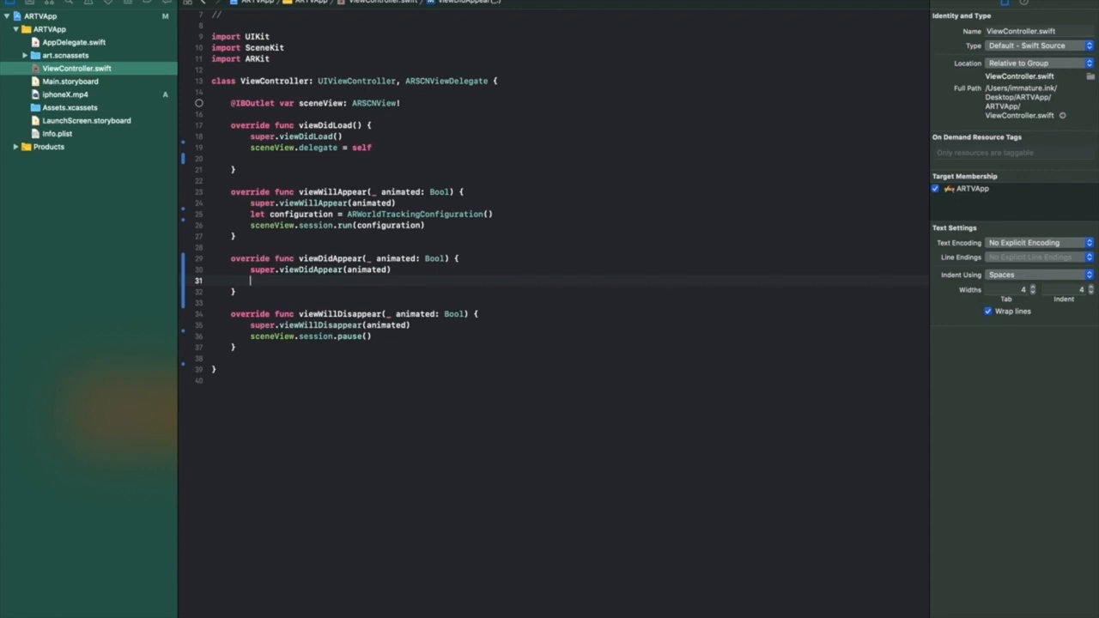
pyautogui.write('add')
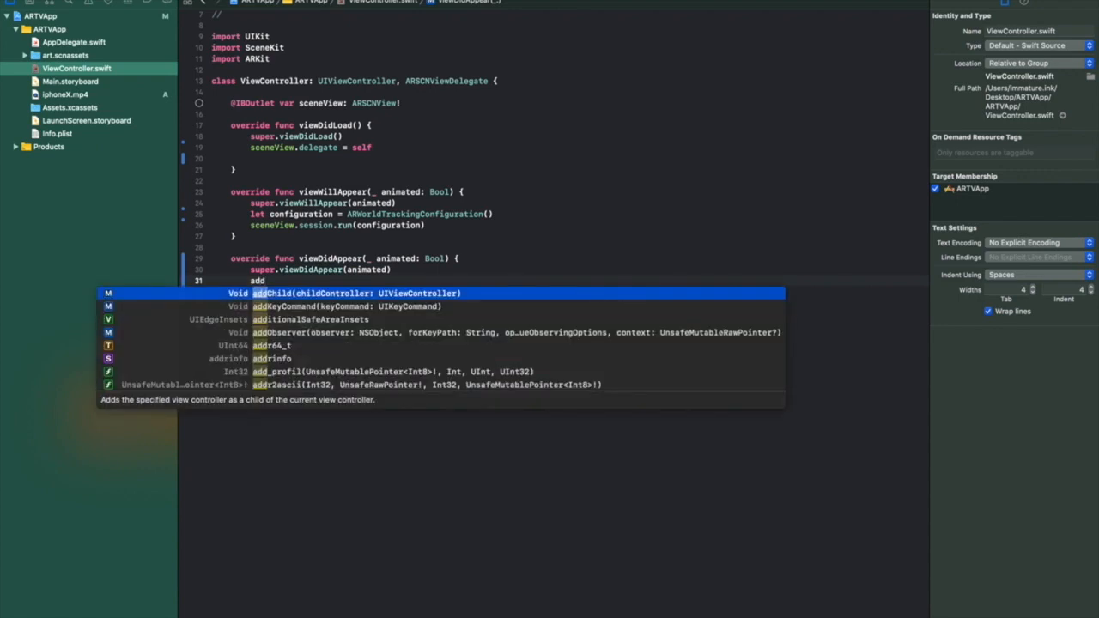
pyautogui.write('ARTV(')
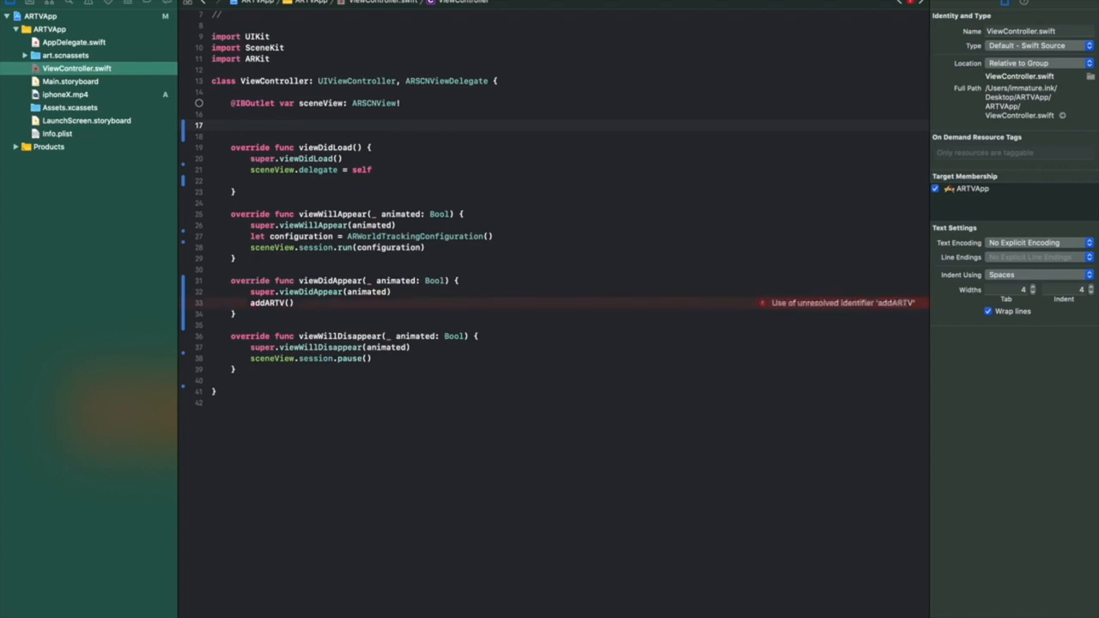
# Declare an empty func addARTV() so the unresolved identifier error clears
pyautogui.write('func')
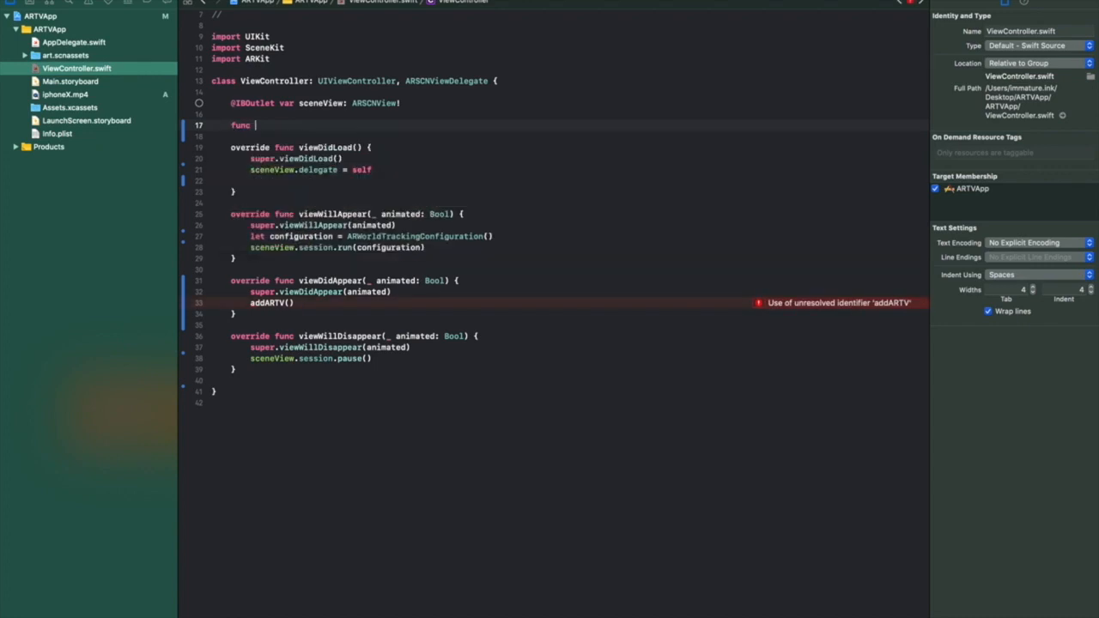
pyautogui.write('addARTV(){')
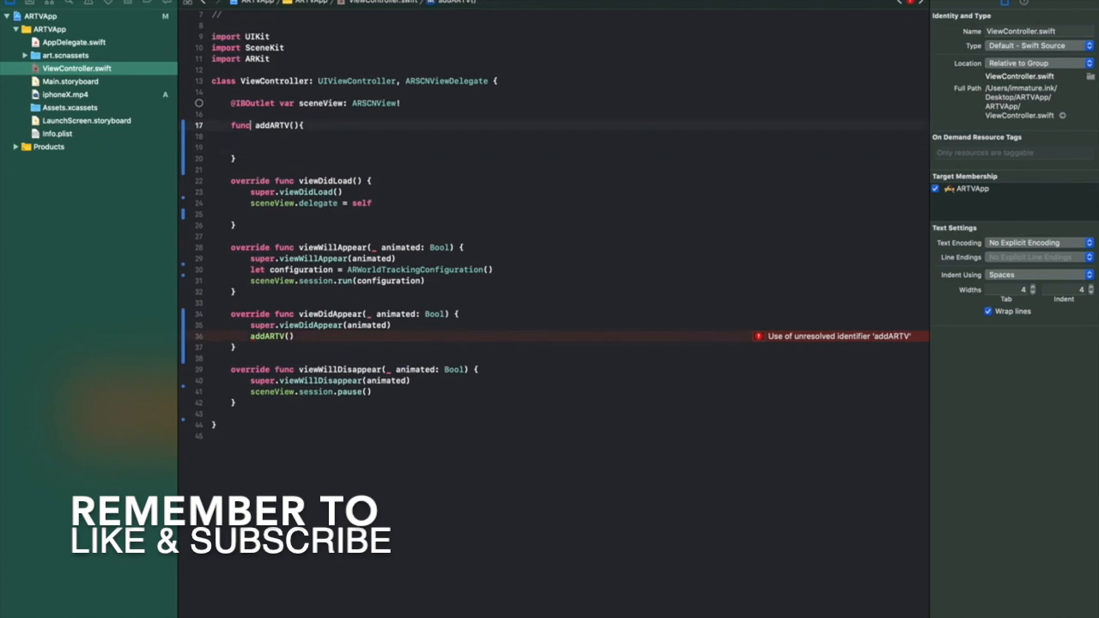
pyautogui.press('enter')
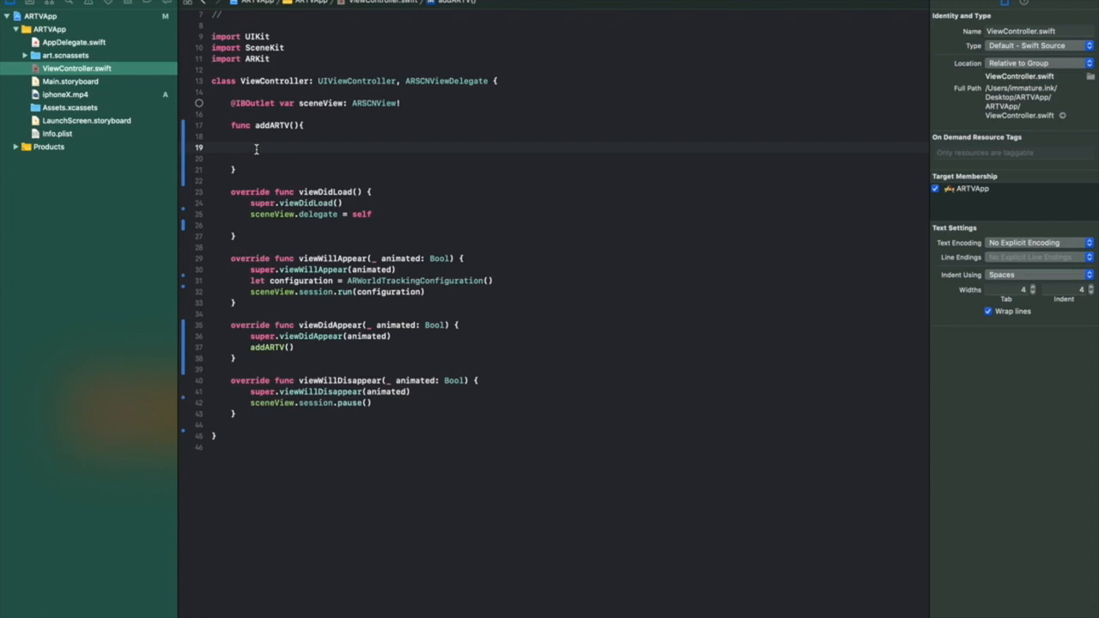
# Declare fileURL = URL(fileURLWithPath: Bundle.main.path(forResource: "iphoneX", ofType: "mp4")!) in addARTV
pyautogui.write('let')
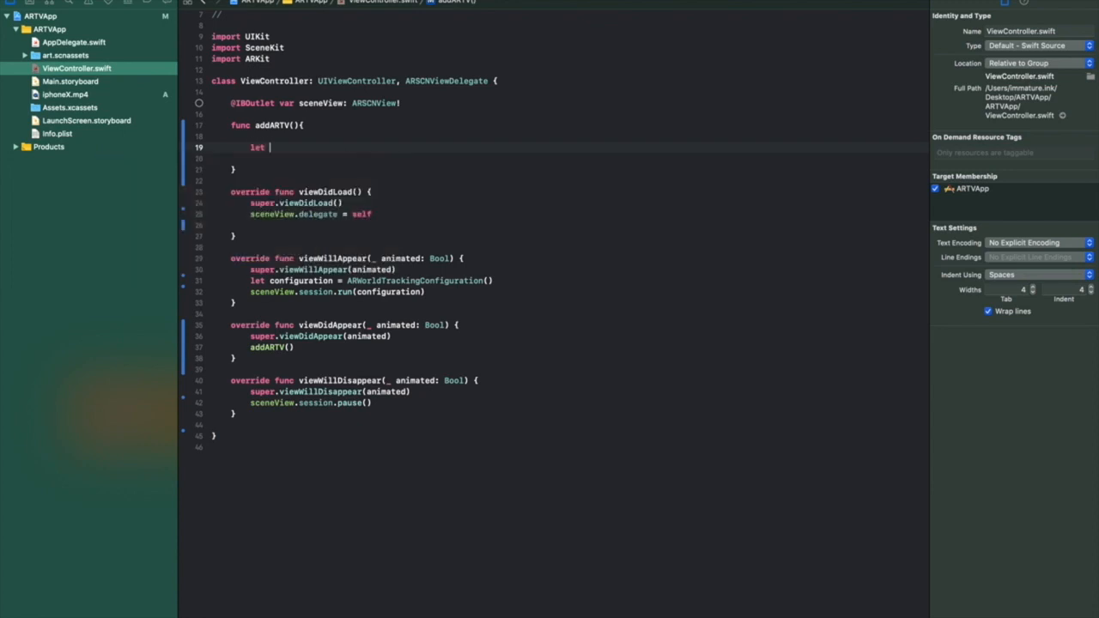
pyautogui.write('fil')
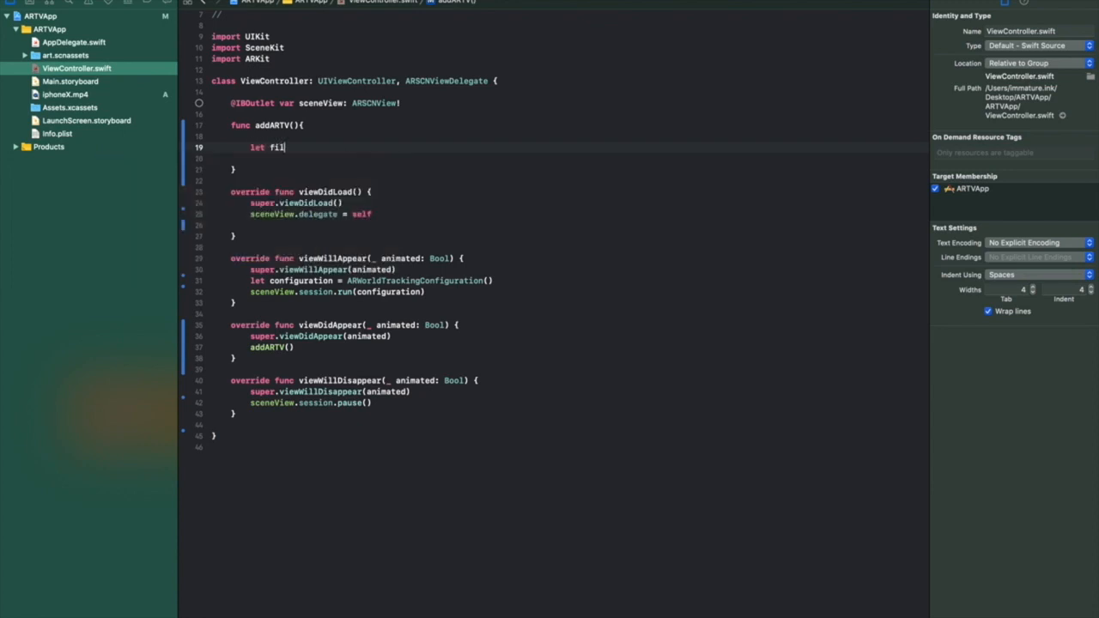
pyautogui.write('eU')
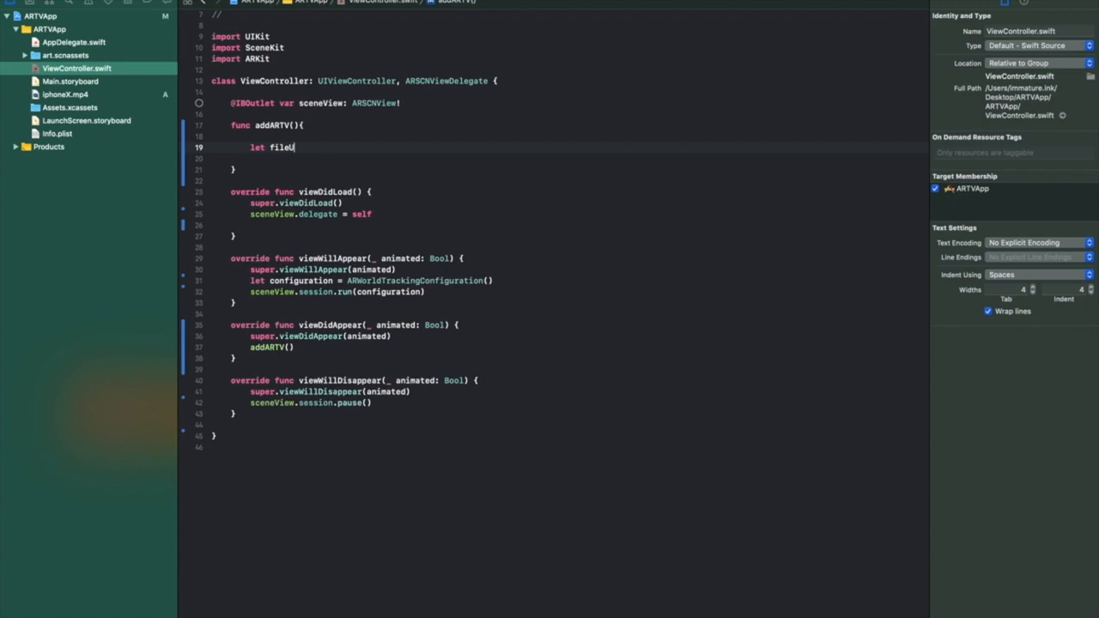
pyautogui.write('RL')
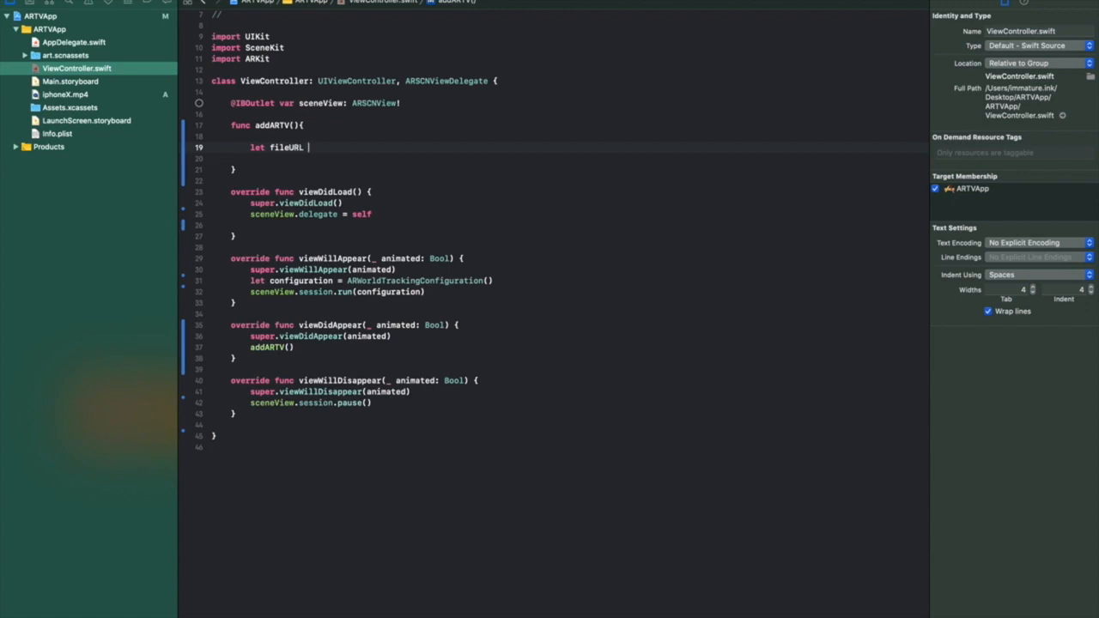
pyautogui.write('= URL')
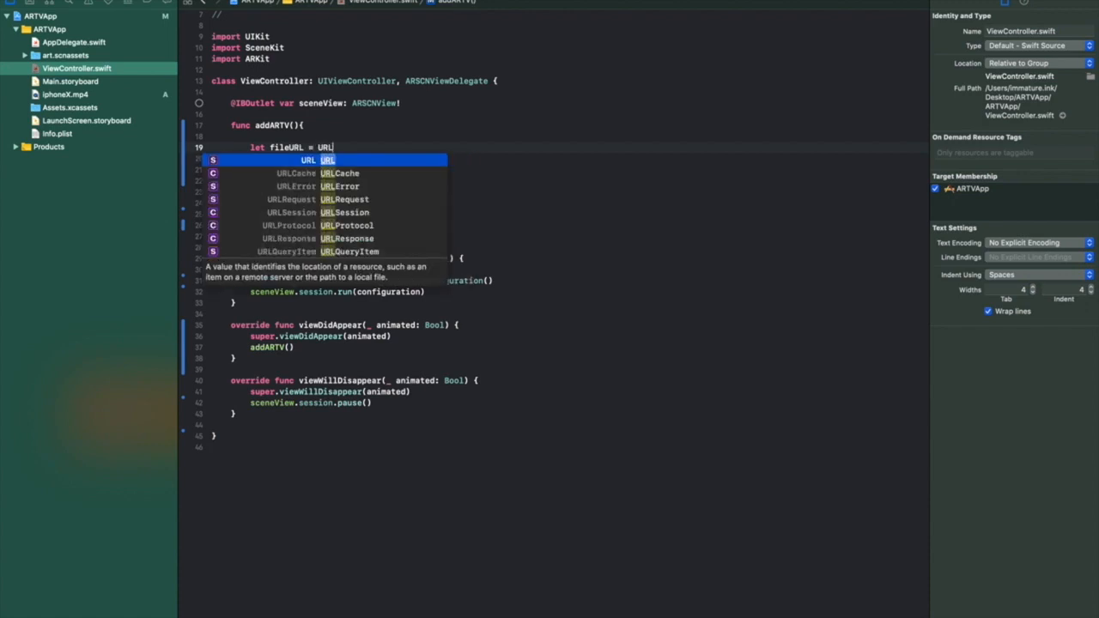
pyautogui.write('(')
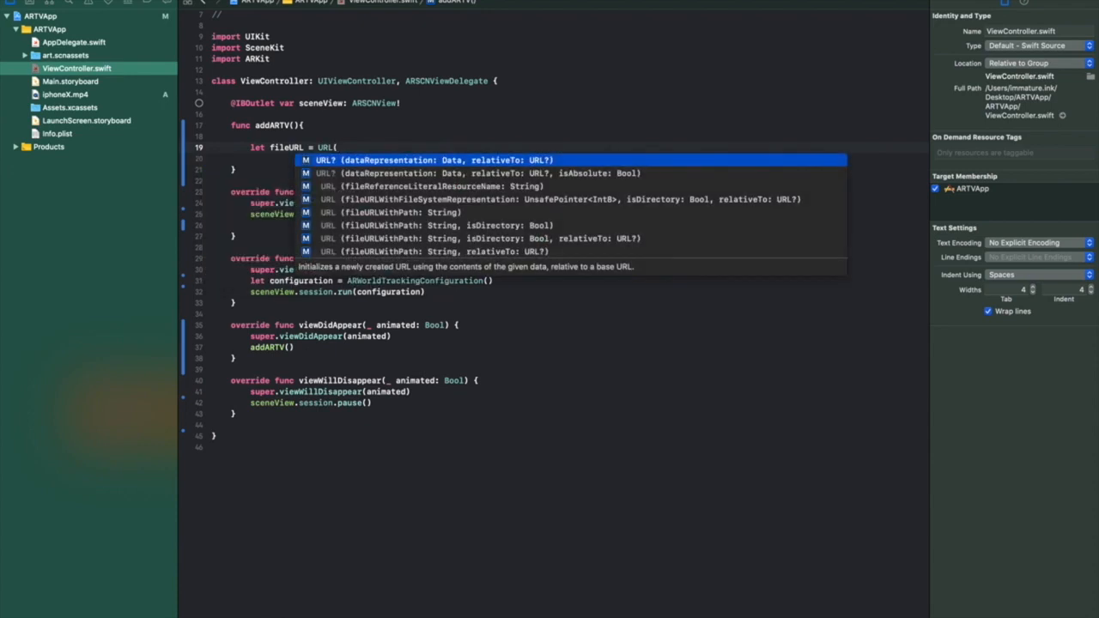
pyautogui.write('f')
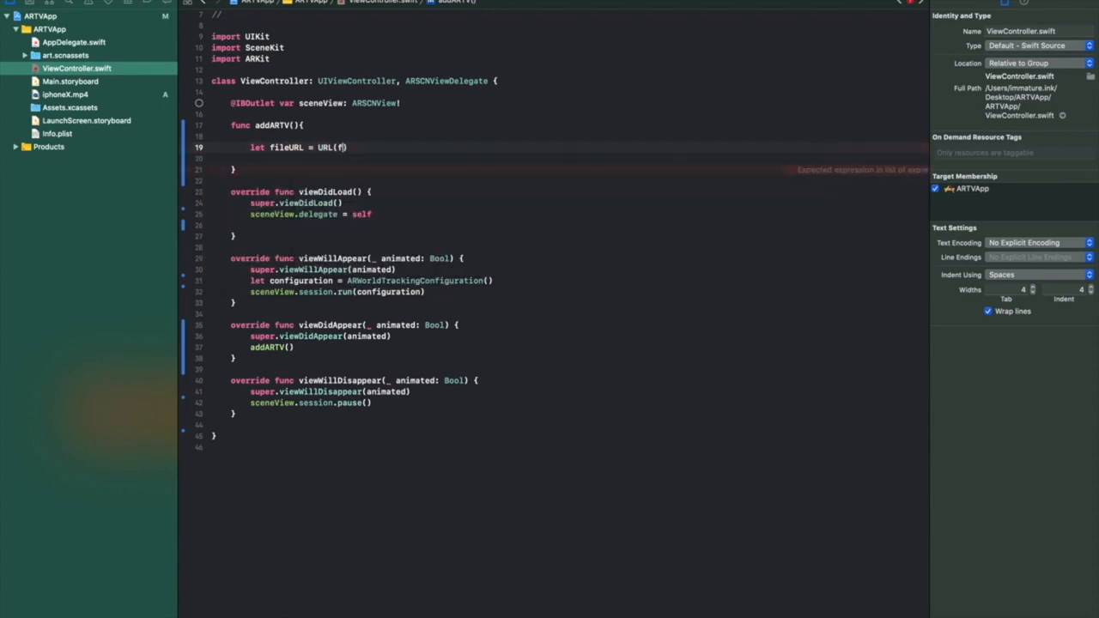
pyautogui.write('ileURLWithPath: String')
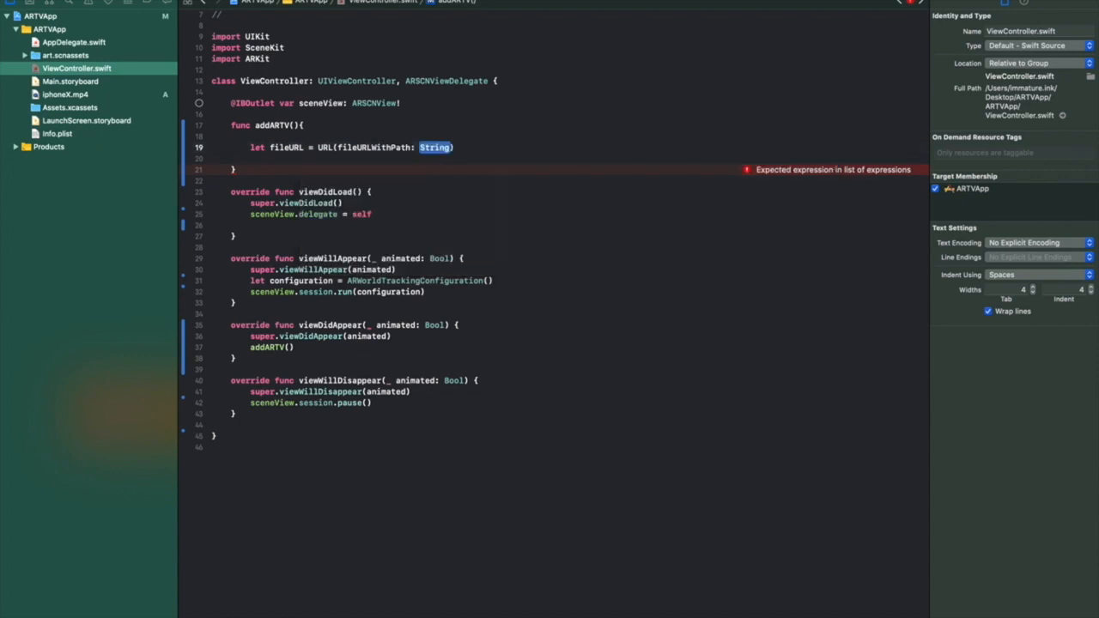
pyautogui.write('Bundle')
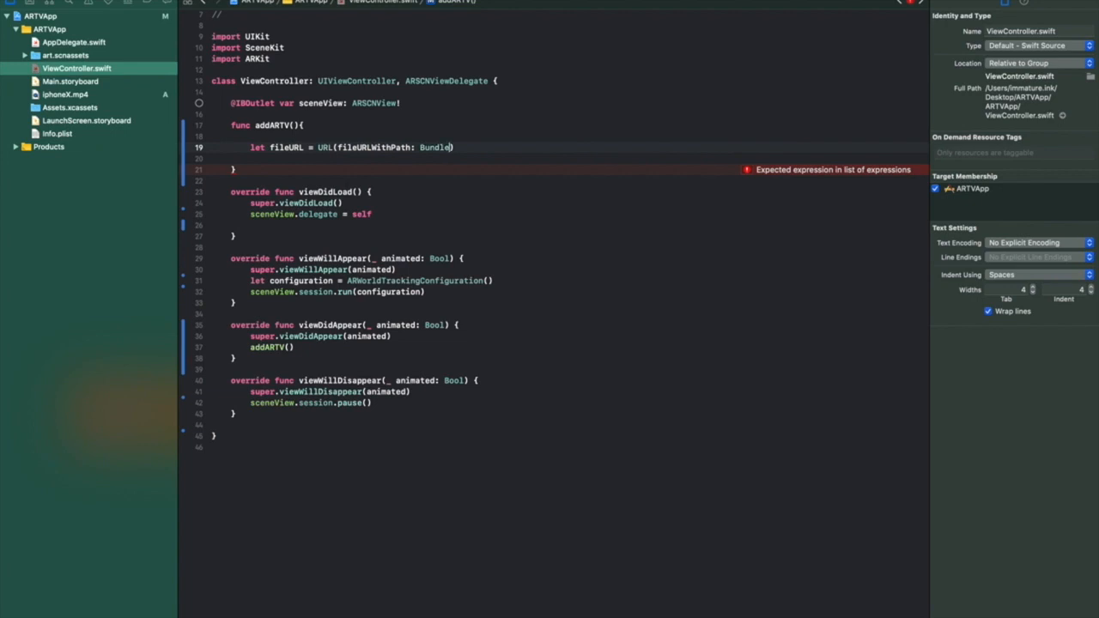
pyautogui.write('main.path(forResource: "iphon", ofType: String?')
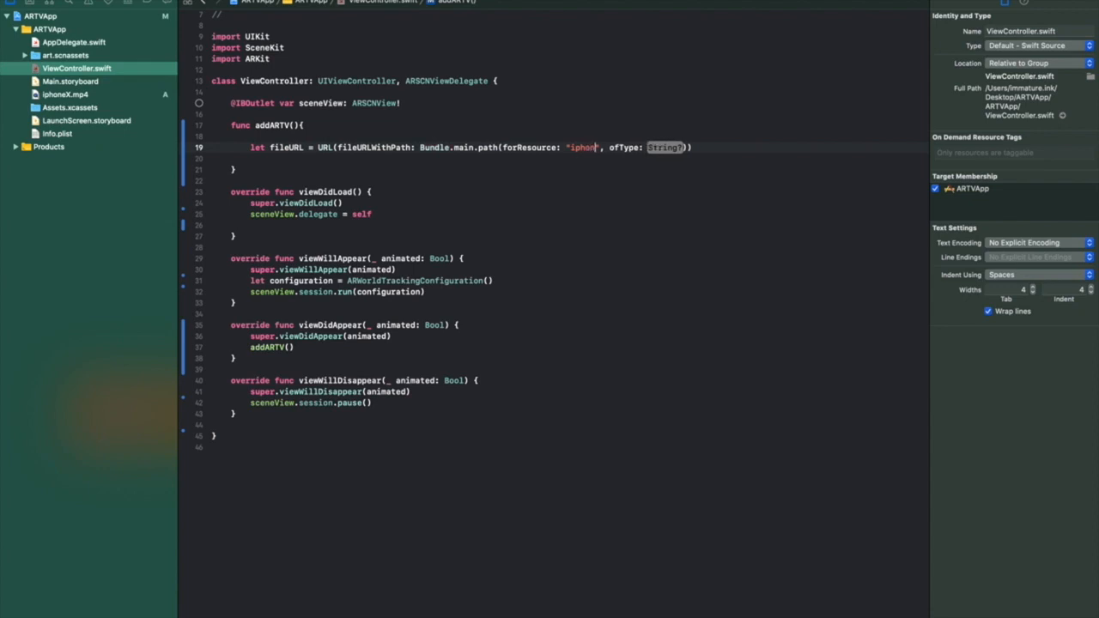
pyautogui.write('X')
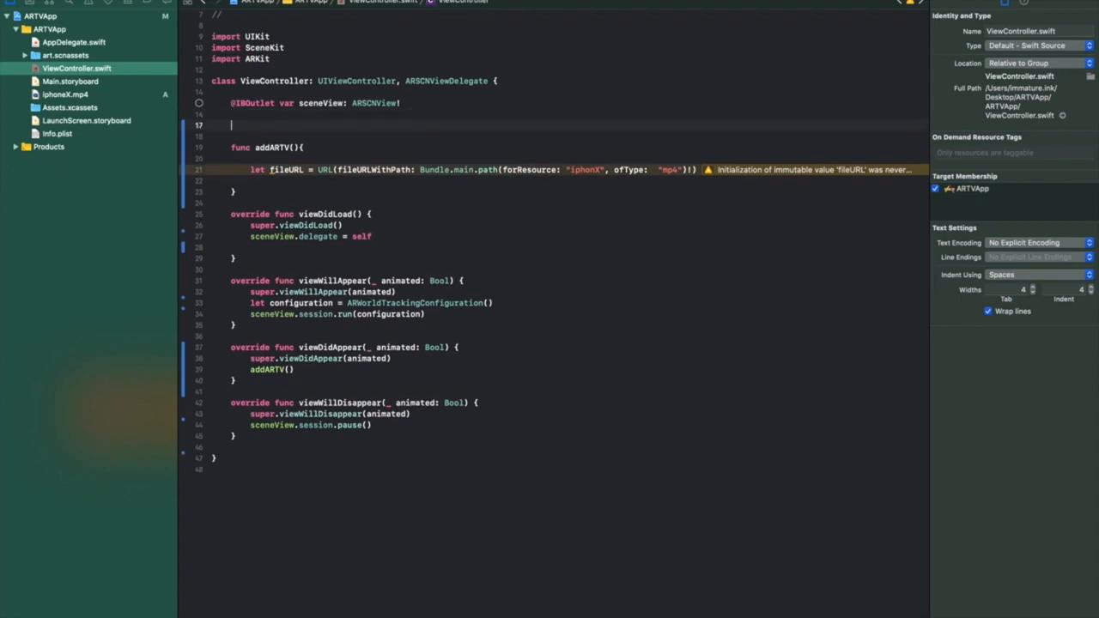
# Declare var player : AVPlayer! as a ViewController property above addARTV
pyautogui.write('var player :')
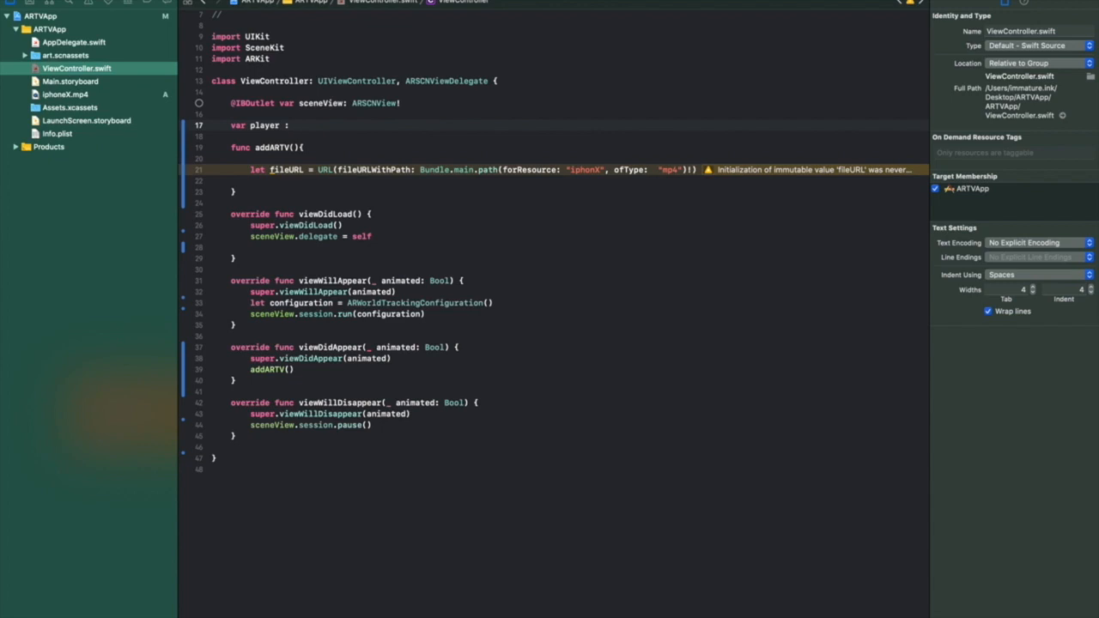
pyautogui.write('AVPlayer!')
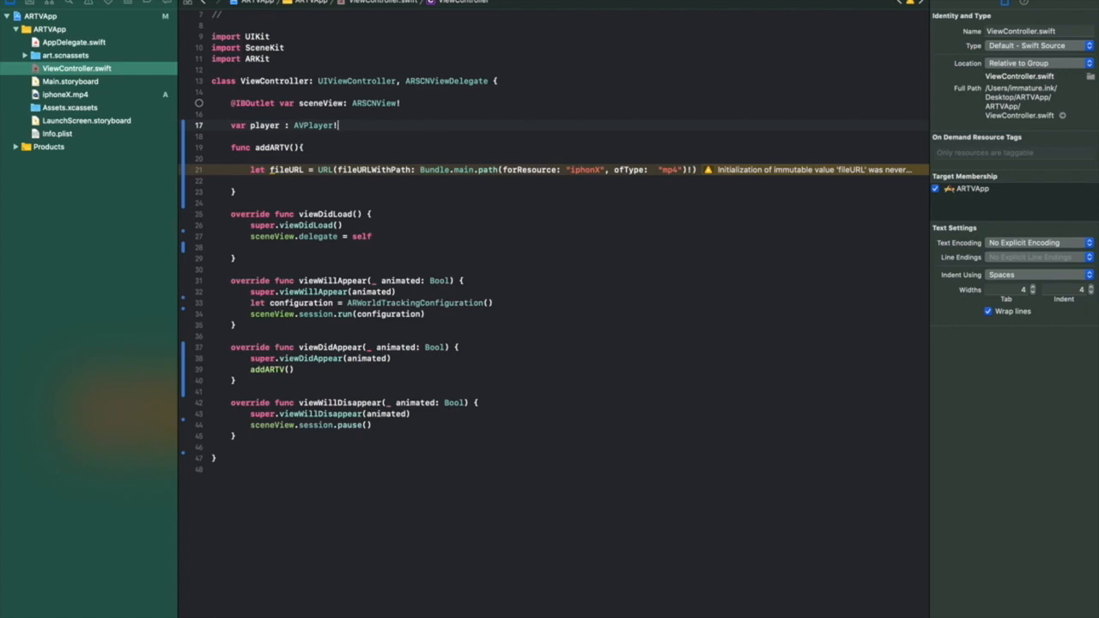
pyautogui.press('Backspace')
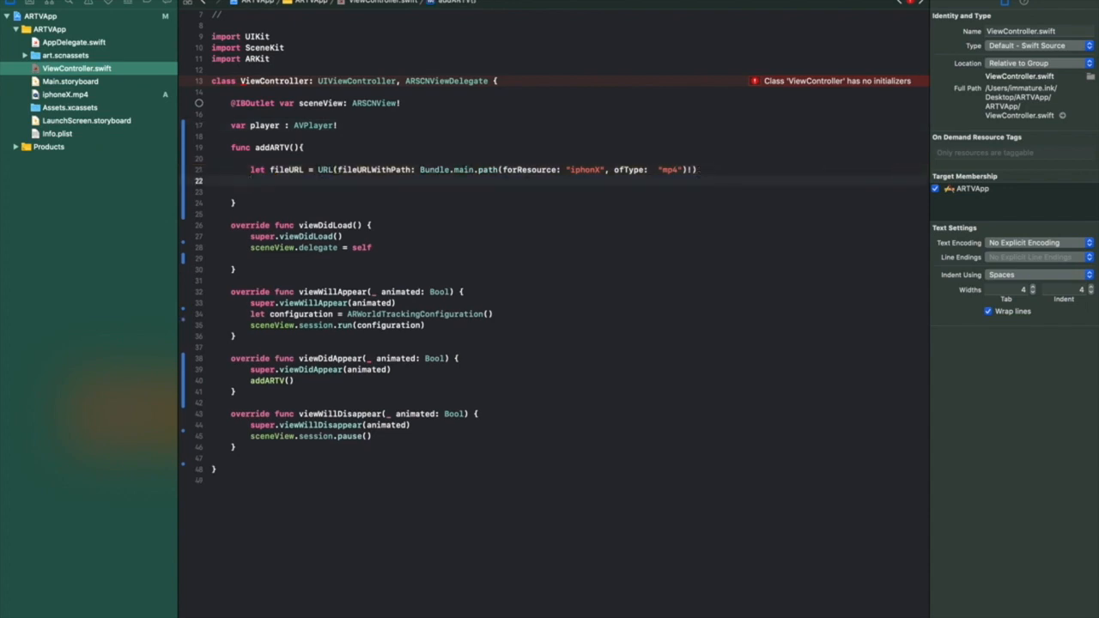
# Assign player = AVPlayer(url: fileURL) in addARTV and begin the let tv line
pyautogui.write('p')
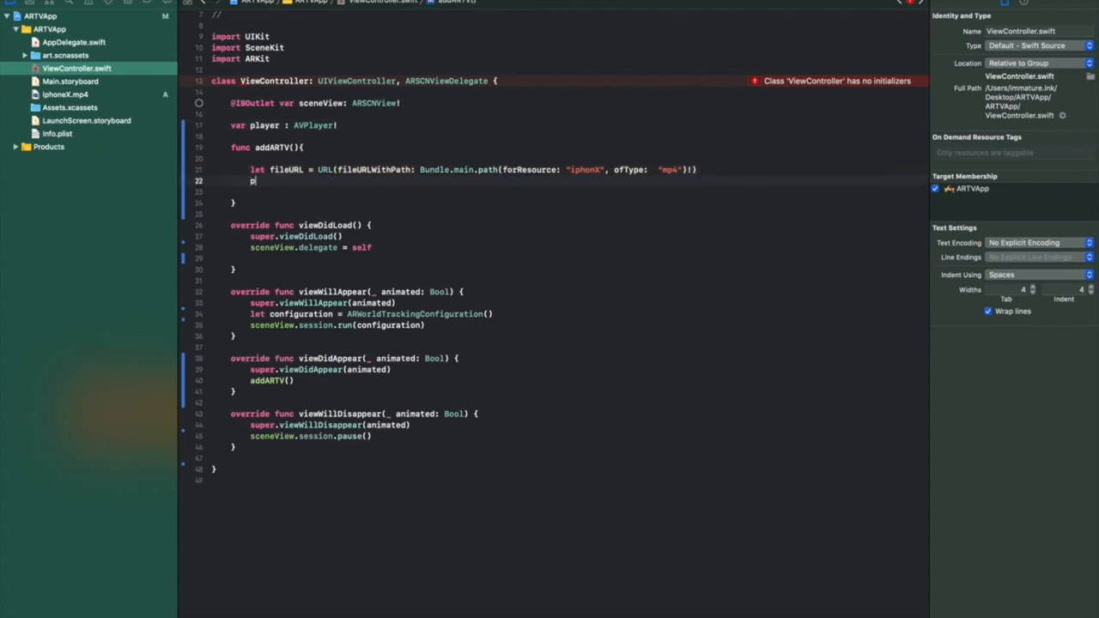
pyautogui.write('player = AVPlayer')
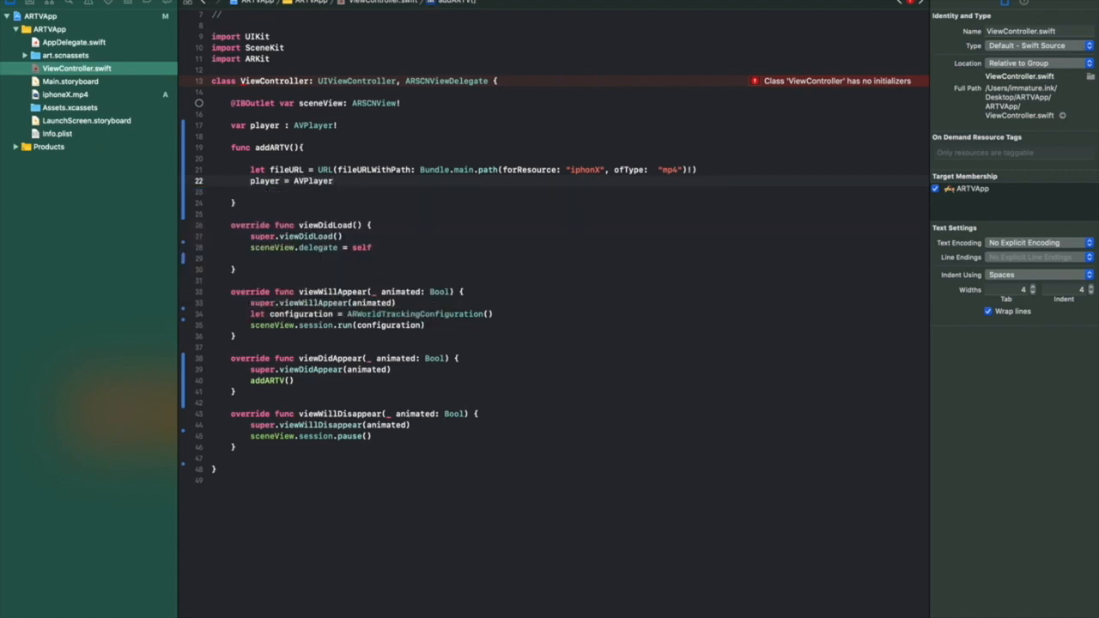
pyautogui.write('(')
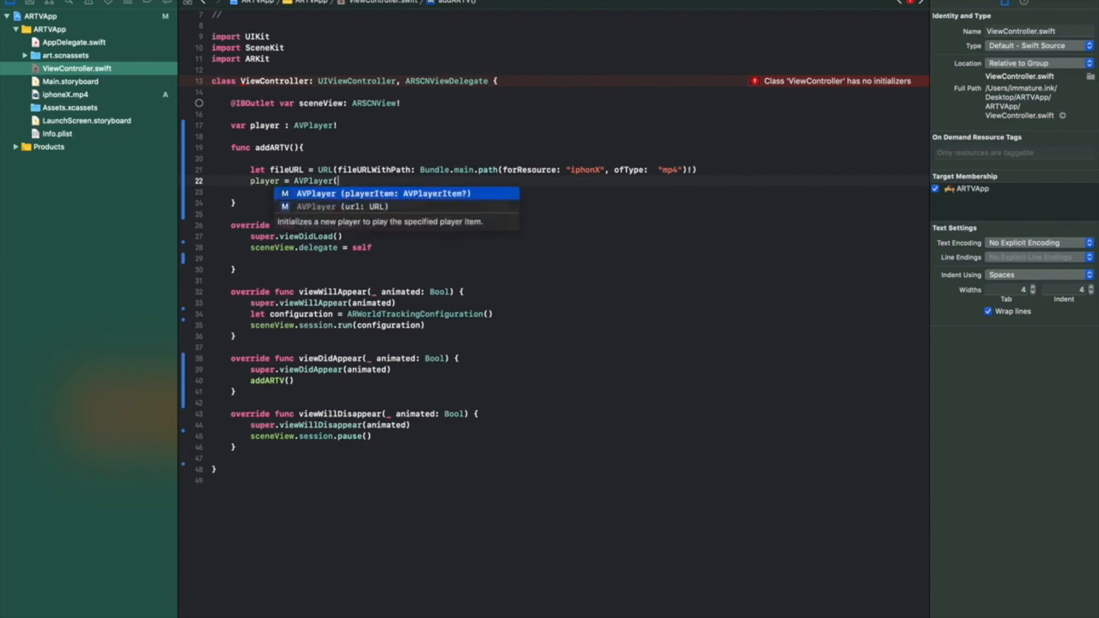
pyautogui.click(315, 206)
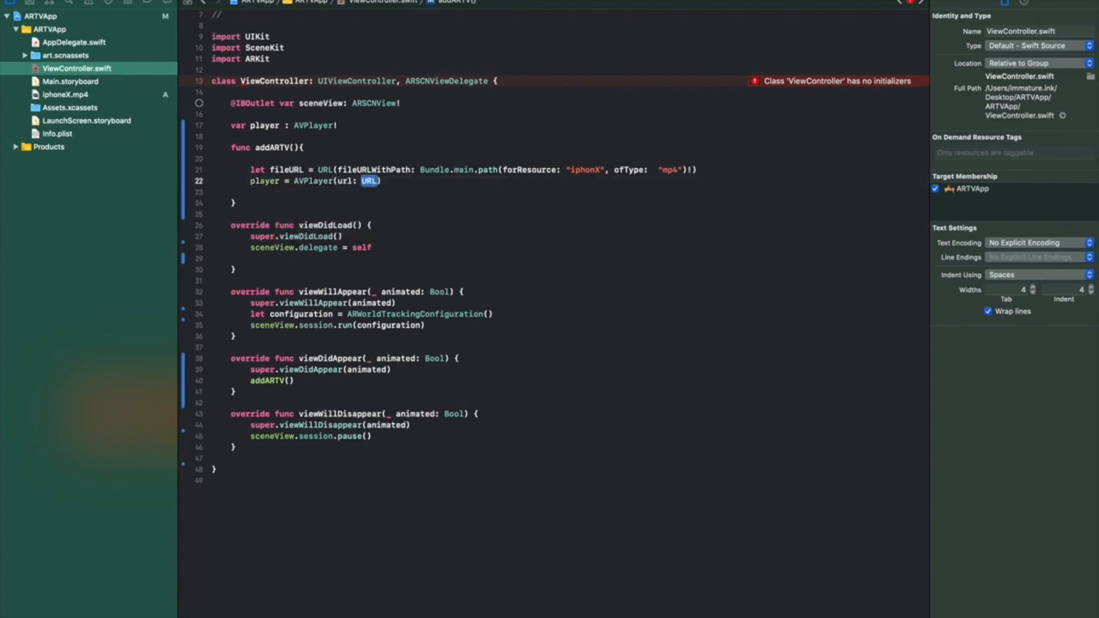
pyautogui.write('fileURL')
pyautogui.write('let ')
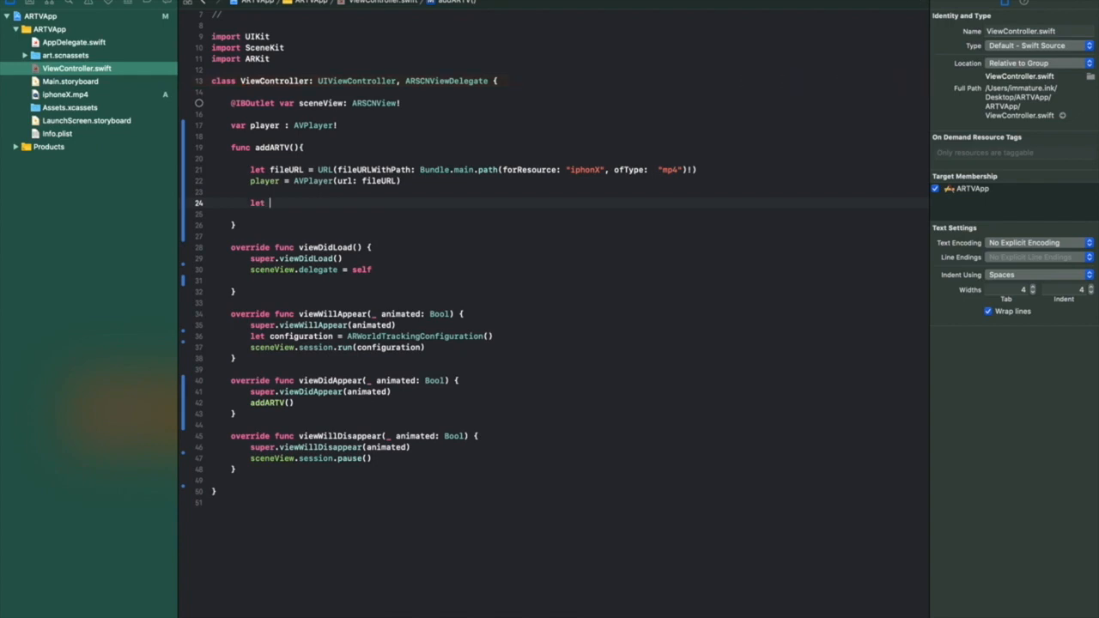
pyautogui.write('tv')
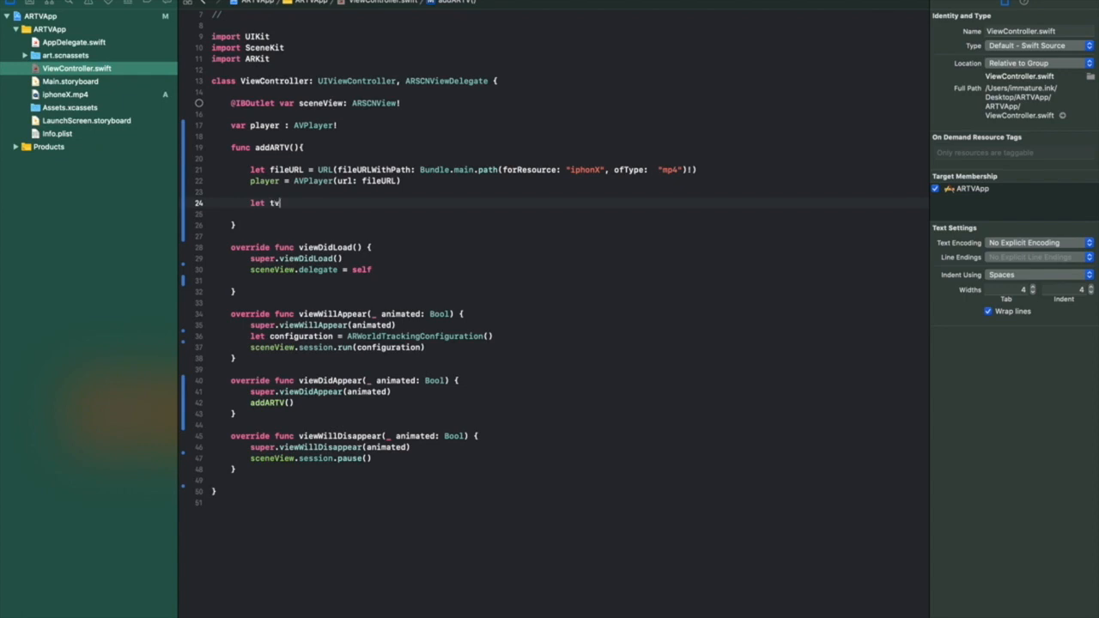
# Declare tvGeo = SCNPlane(width: 1.6, height: 0.9) in addARTV
pyautogui.write('Geo = S')
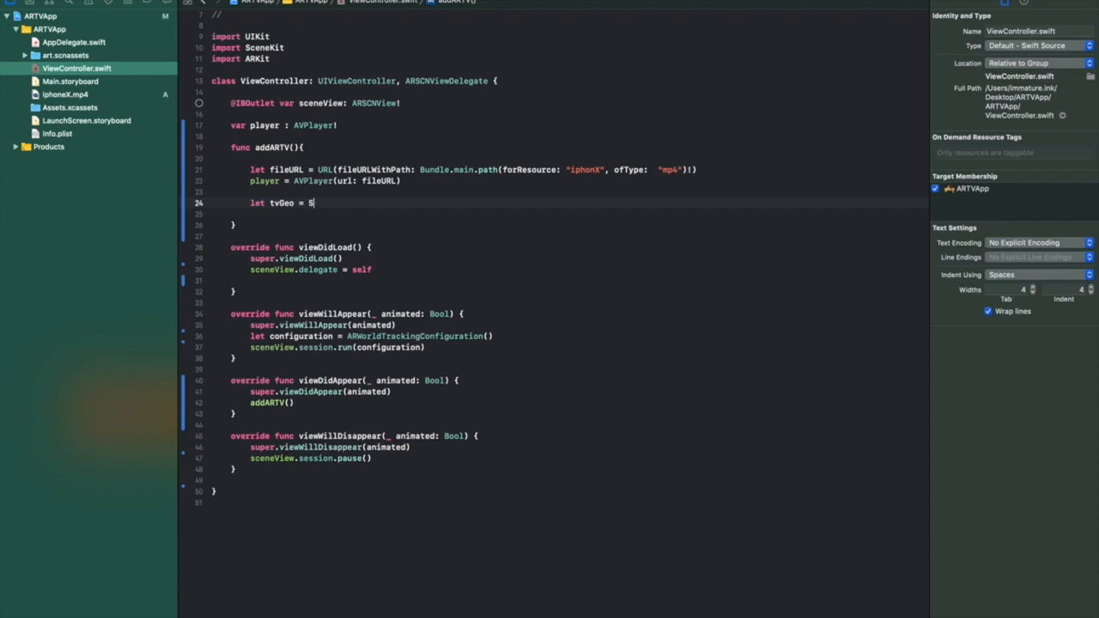
pyautogui.write('CNPlane')
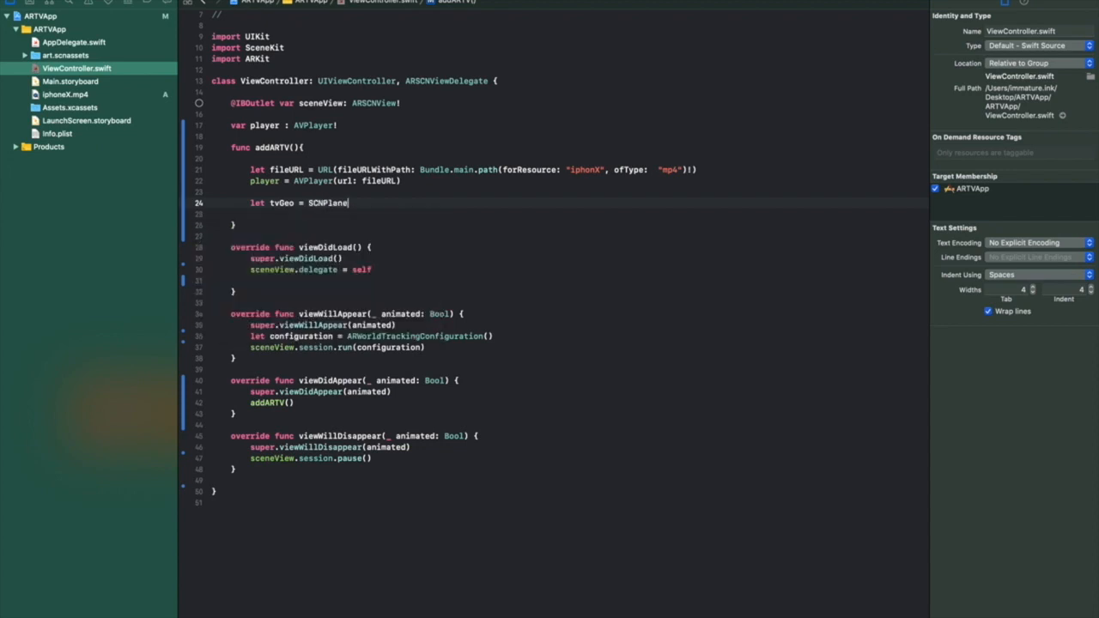
pyautogui.write('(')
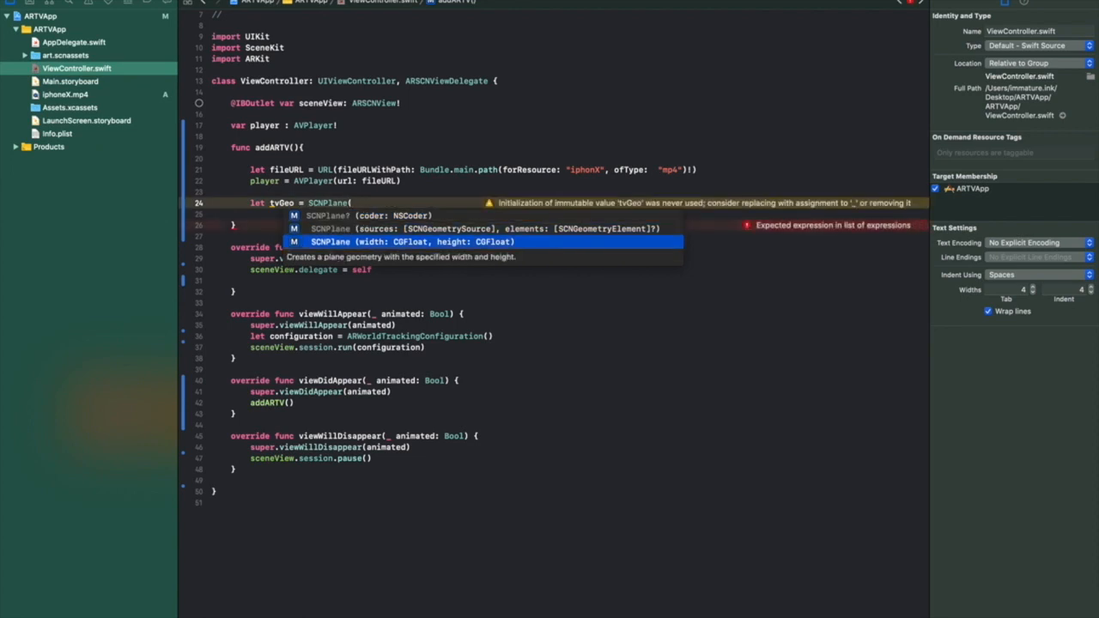
pyautogui.click(412, 241)
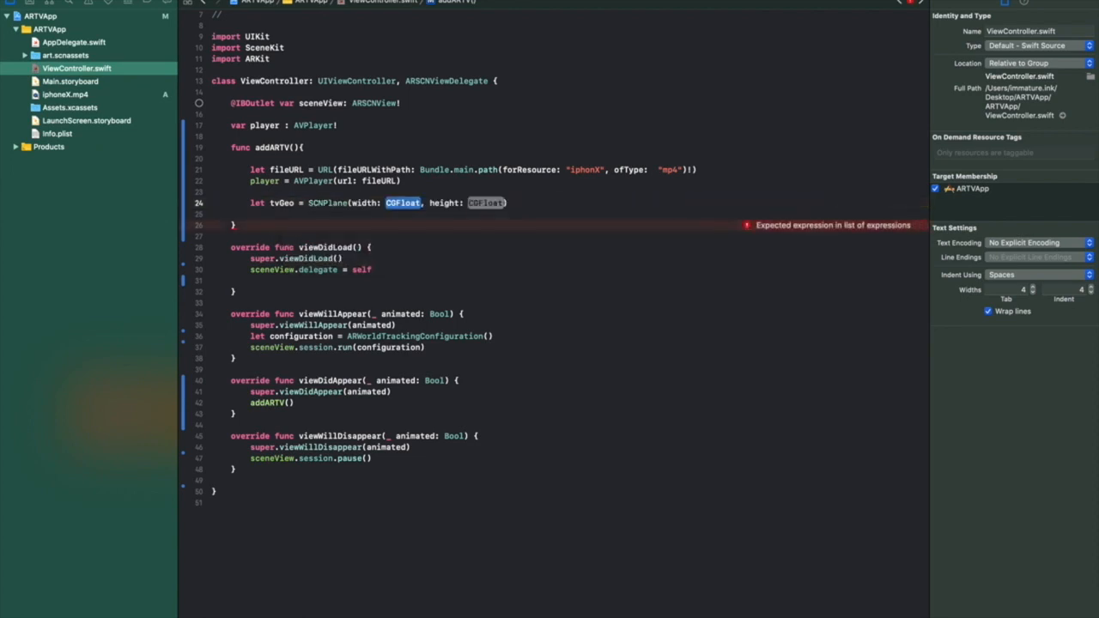
pyautogui.write('1.0')
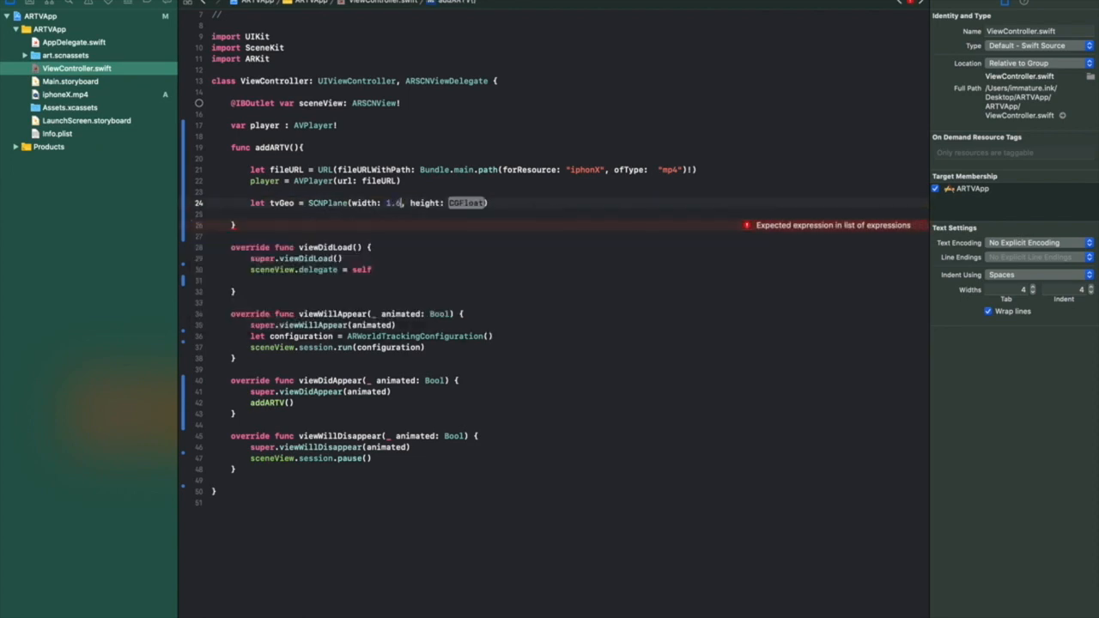
pyautogui.write('0.9')
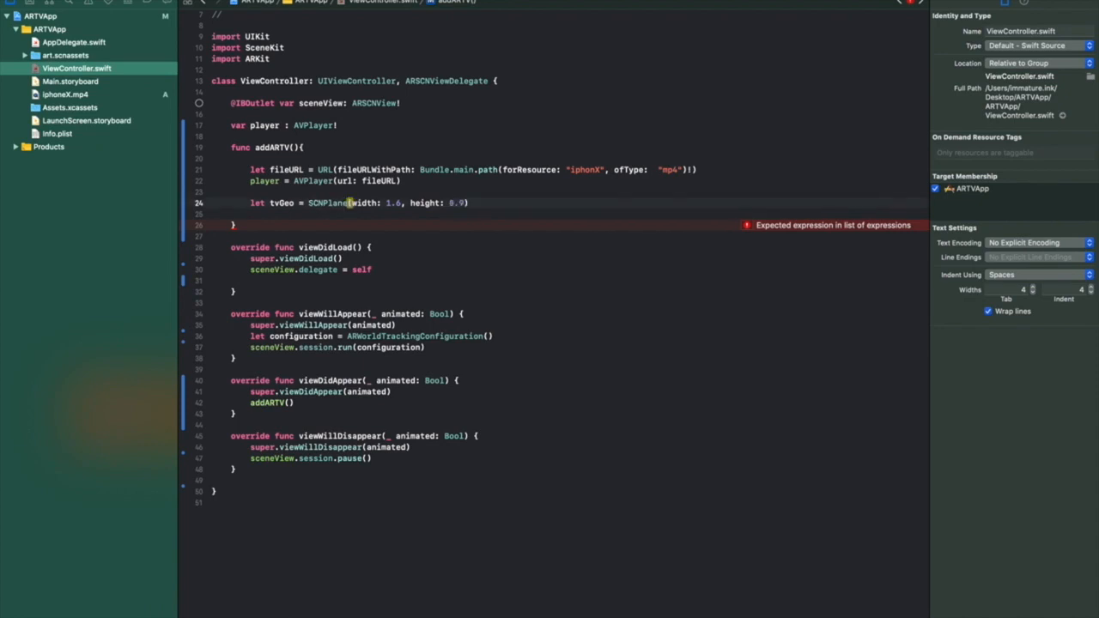
pyautogui.write(')')
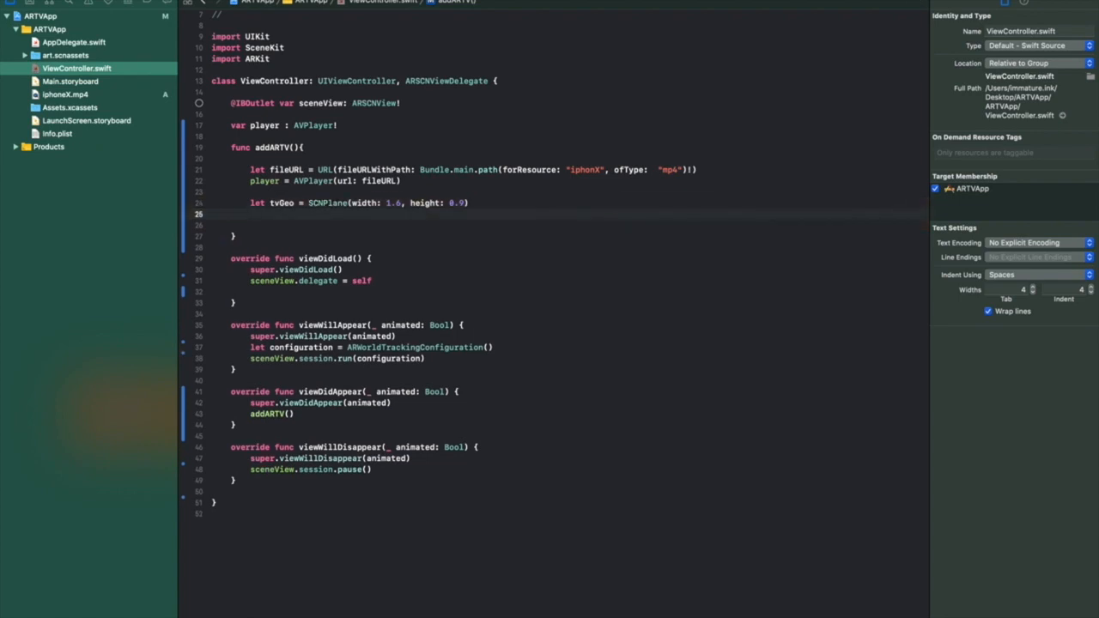
# Set tvGeo.firstMaterial?.diffuse.contents = player so the plane shows the video
pyautogui.write('t')
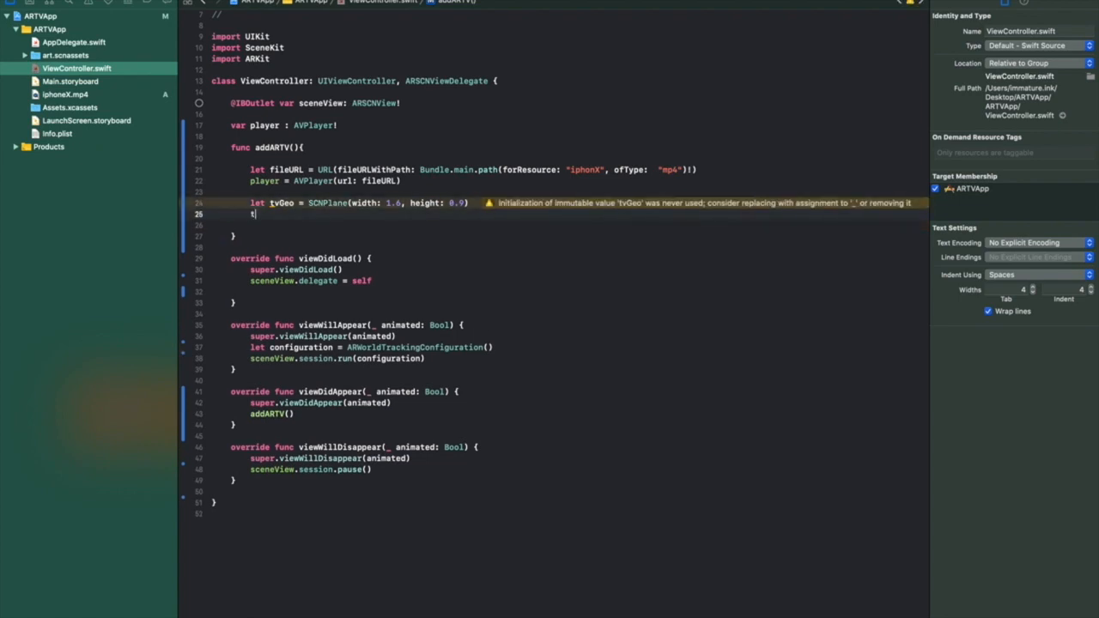
pyautogui.write('vGeo')
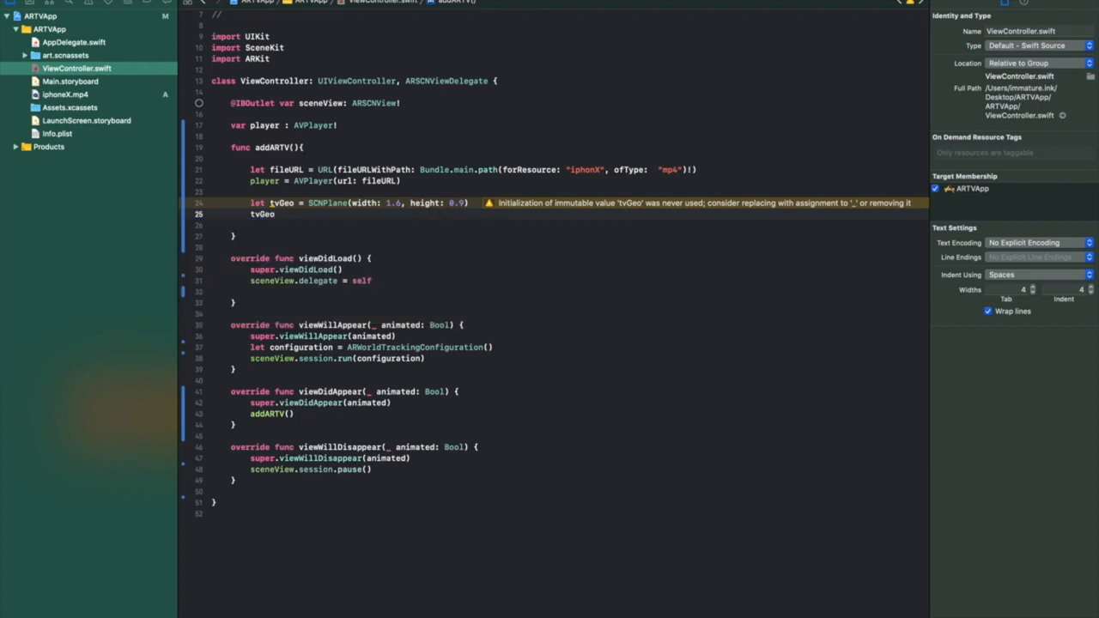
pyautogui.write('.firstMaterial')
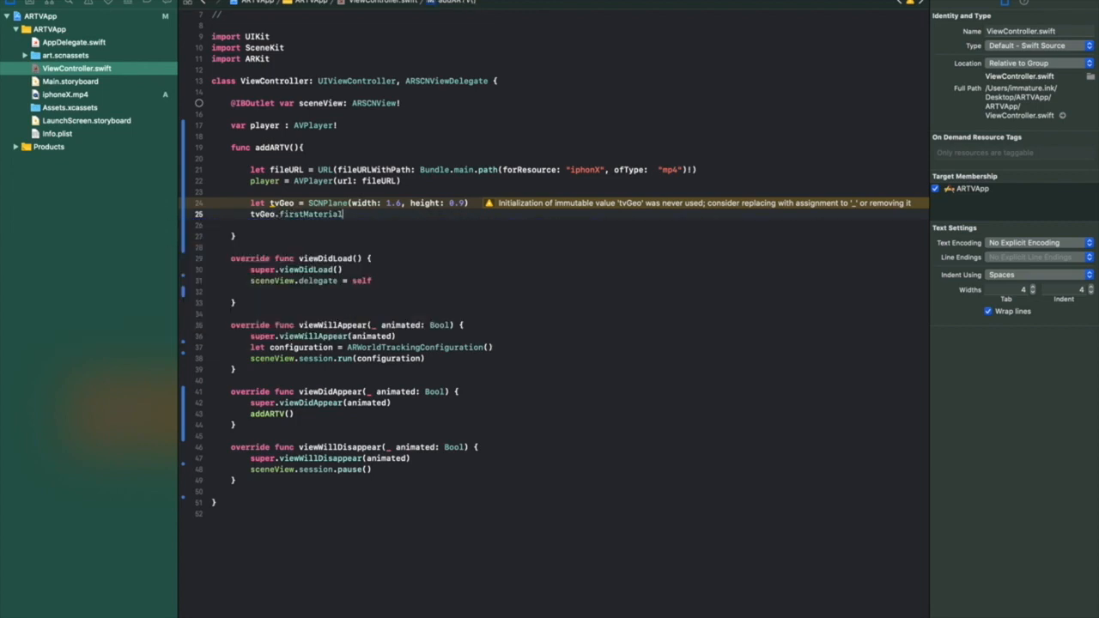
pyautogui.write('.')
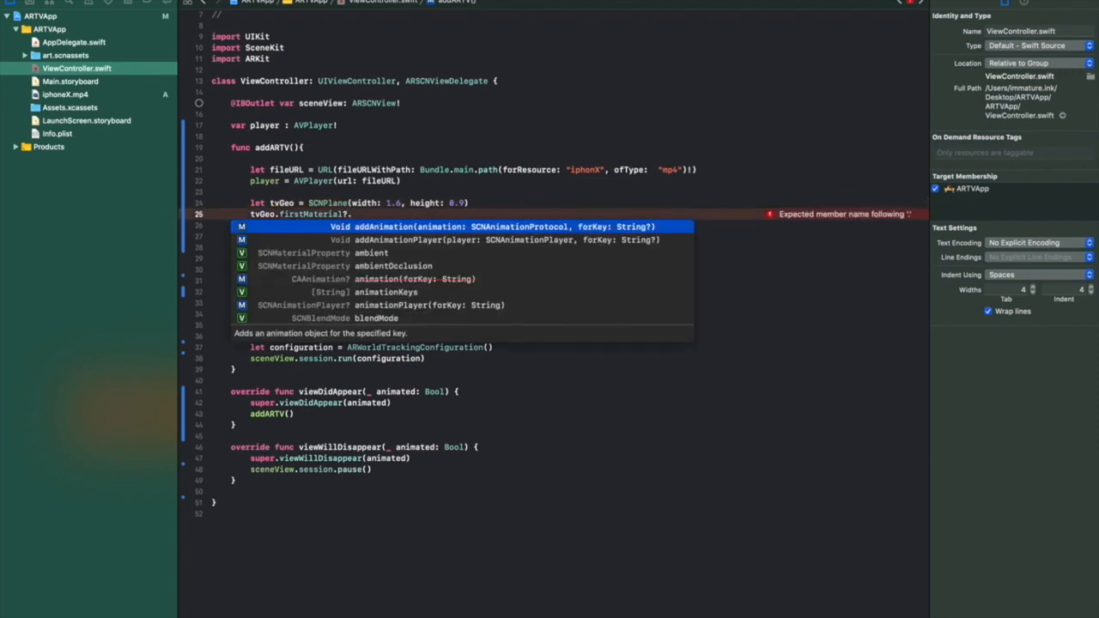
pyautogui.write('diffuse.contents =')
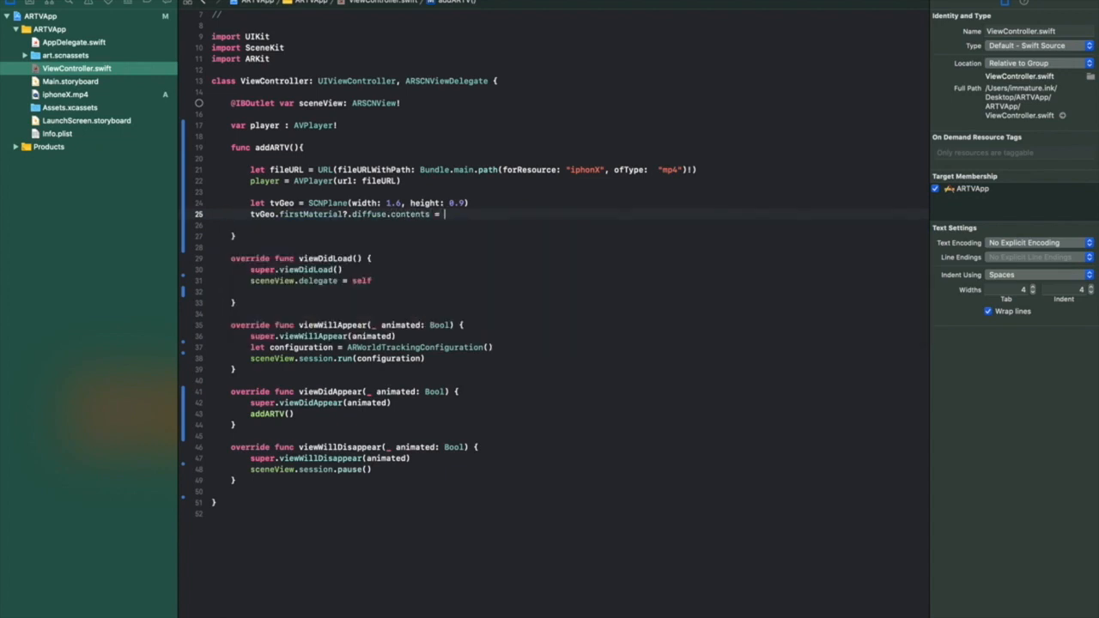
pyautogui.write('player')
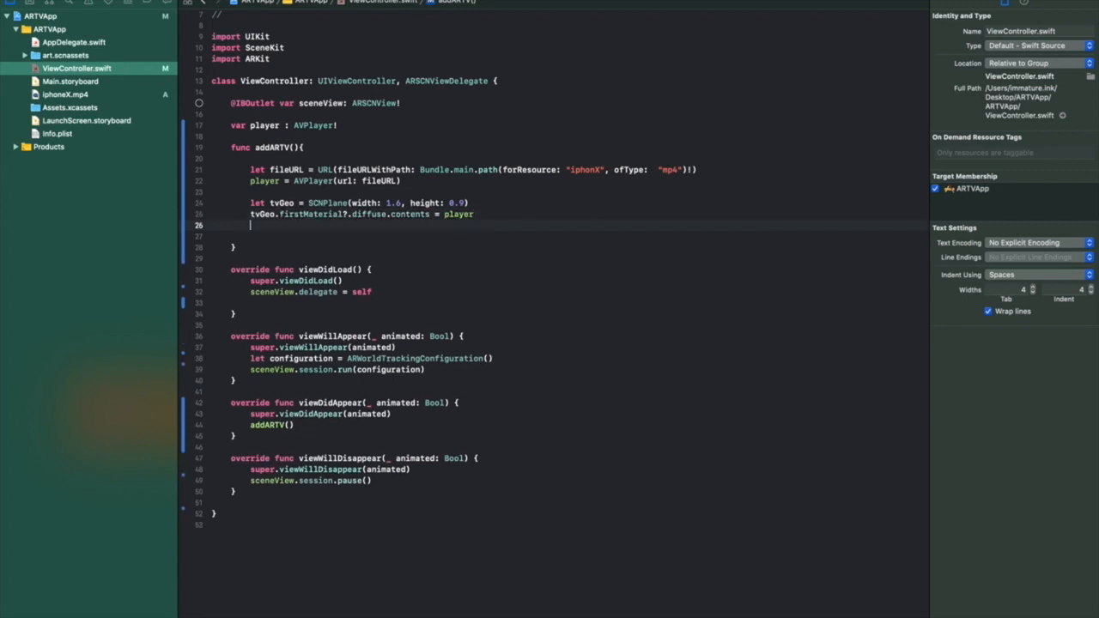
# Set tvGeo.firstMaterial?.isDoubleSided = true so the video shows from both sides
pyautogui.write('tvGeo.')
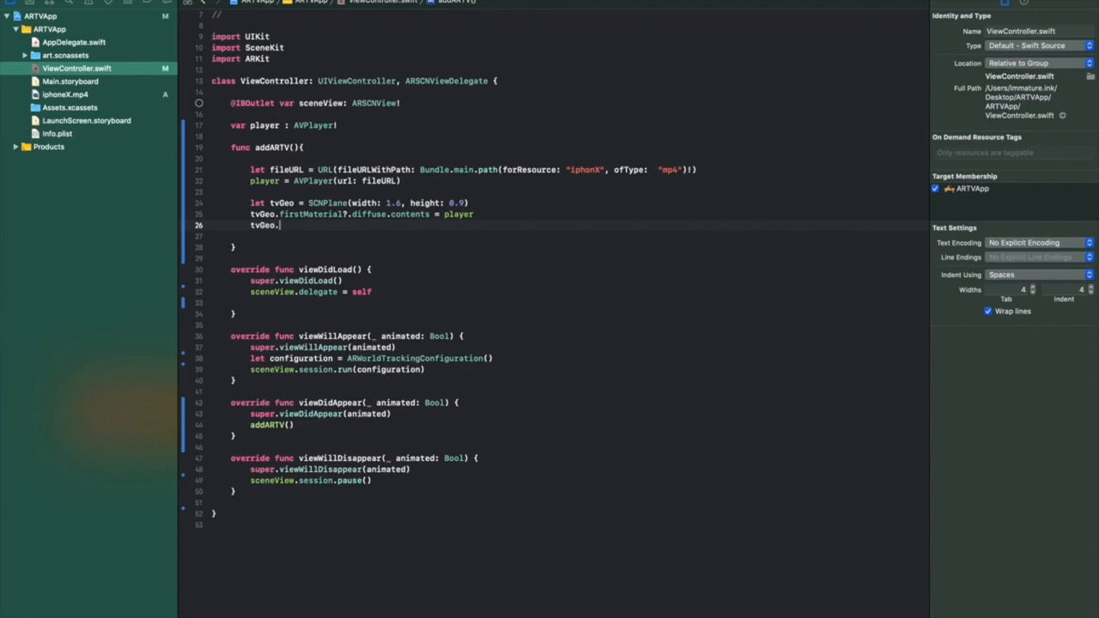
pyautogui.write('firstMaterial?.')
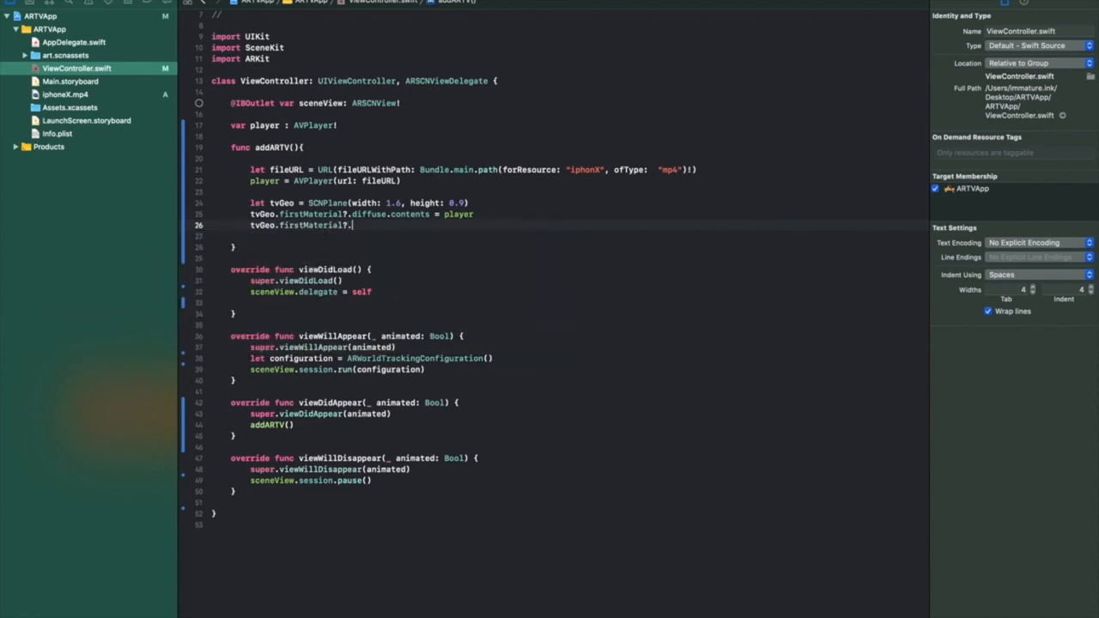
pyautogui.write('.')
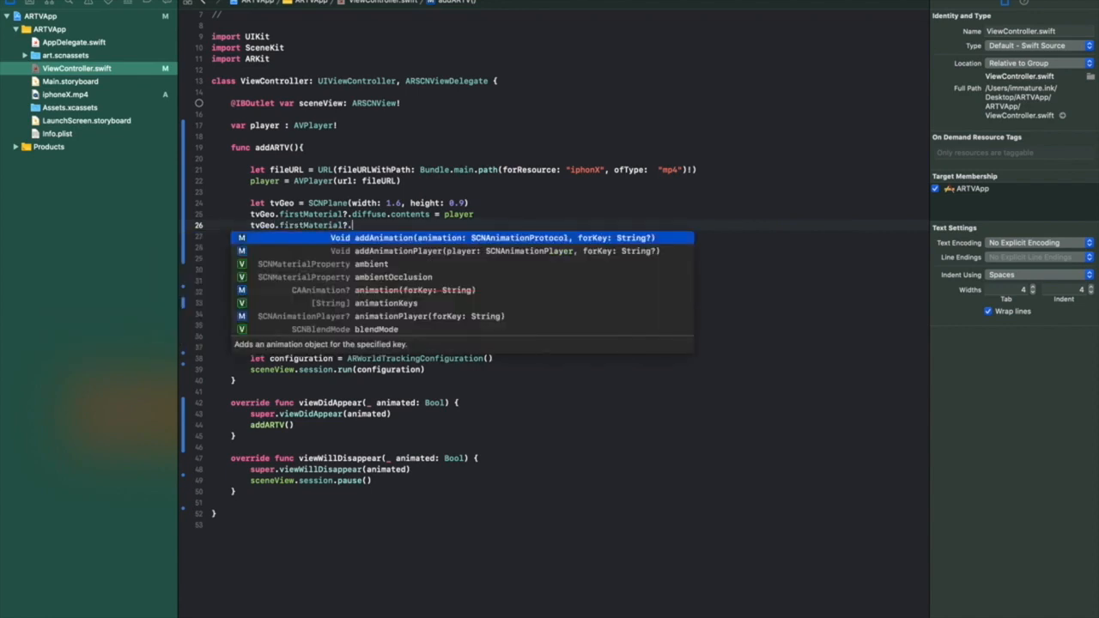
pyautogui.write('isDoubleSided = true')
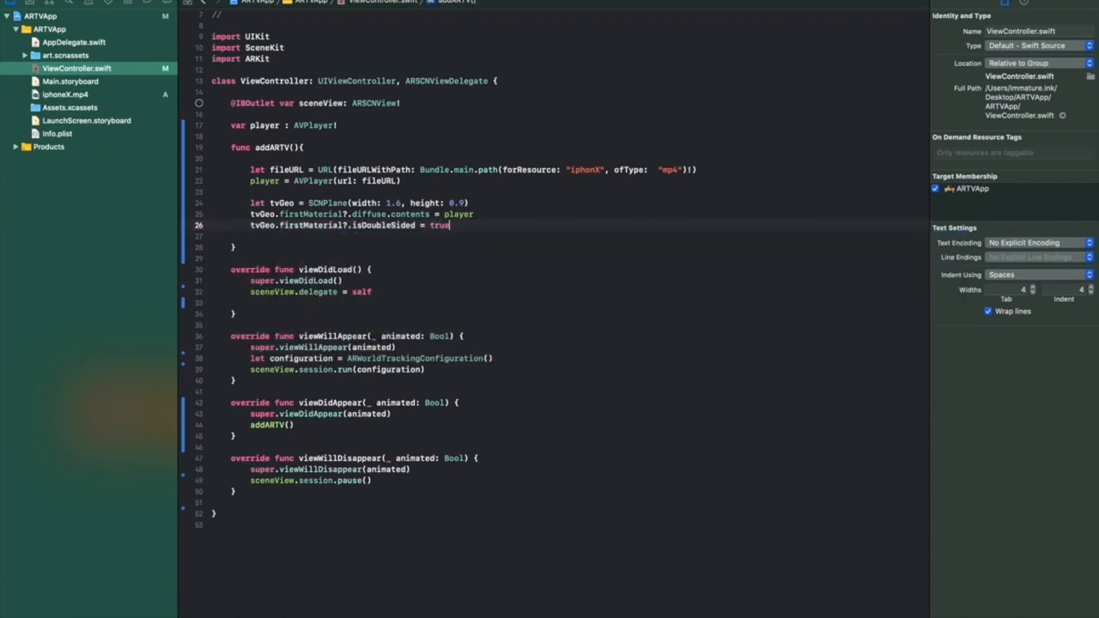
pyautogui.press('Return')
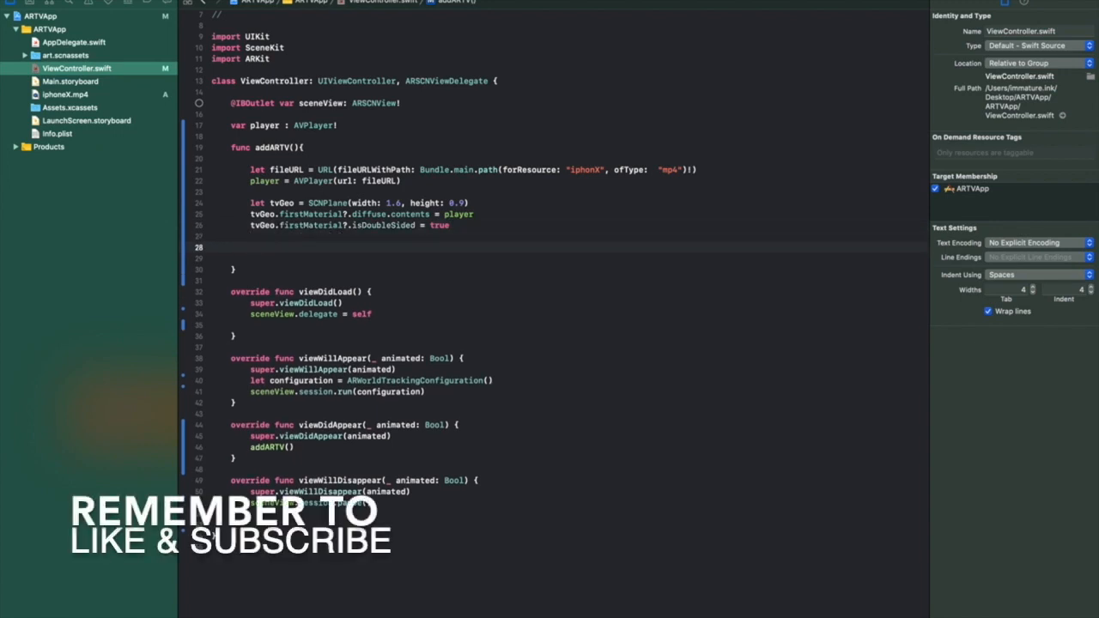
# Write let tvNode = SCNNode(geometry: tvGeo) inside addARTV
pyautogui.write('let N')
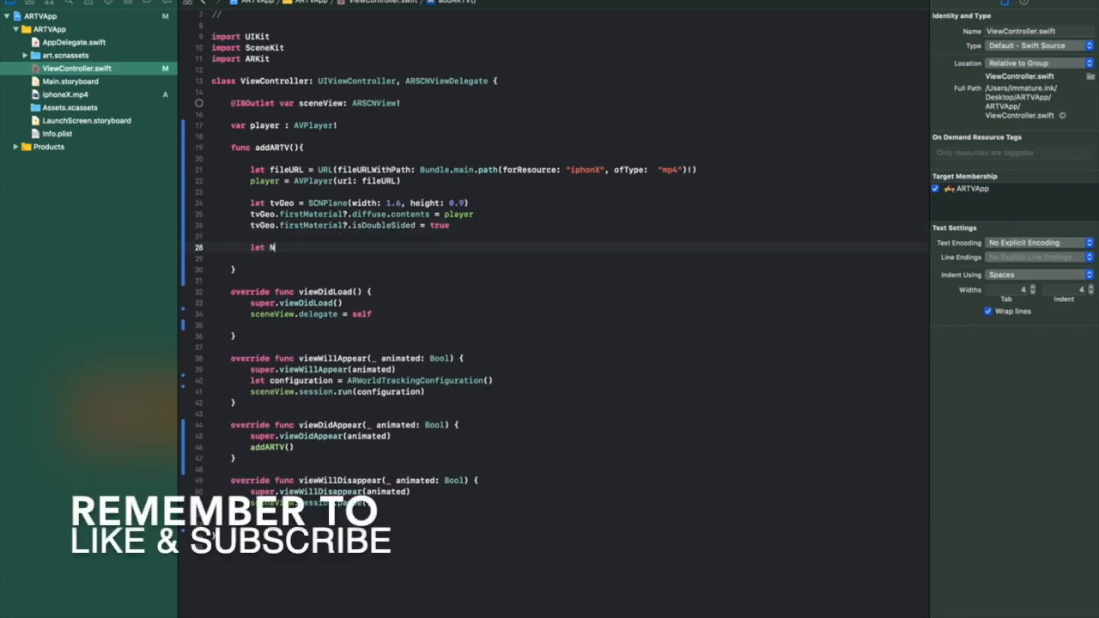
pyautogui.press('Backspace')
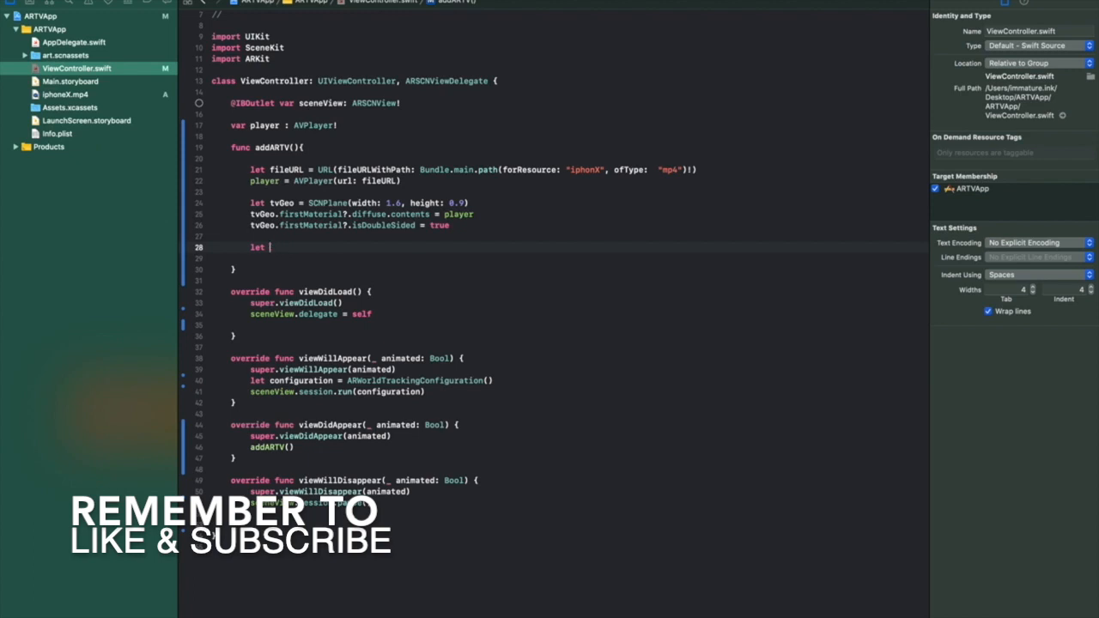
pyautogui.write('tv')
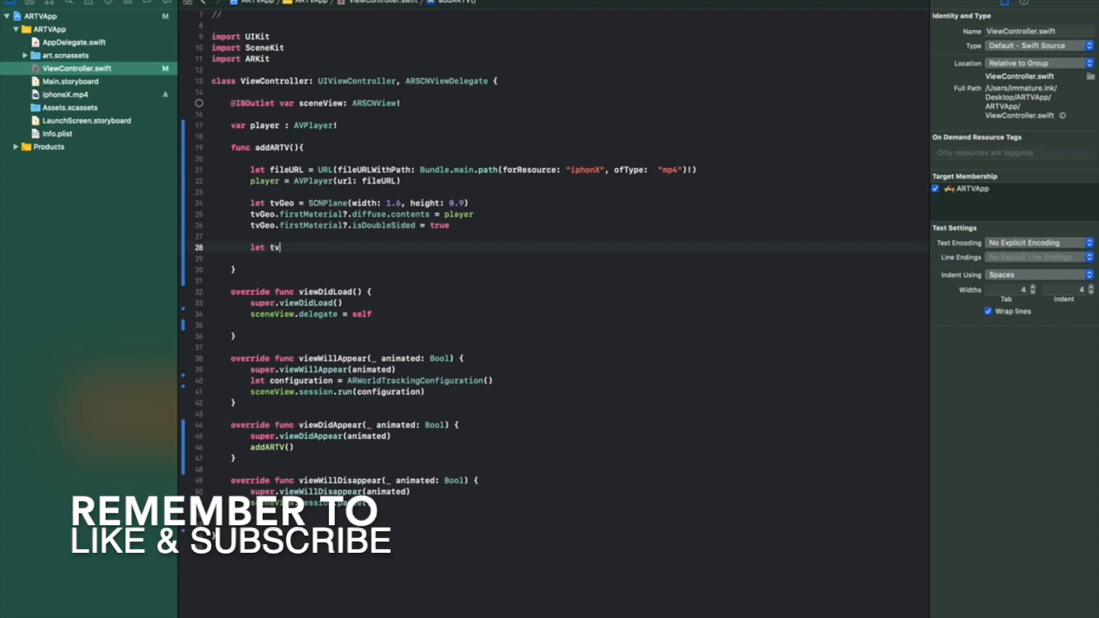
pyautogui.write('Node')
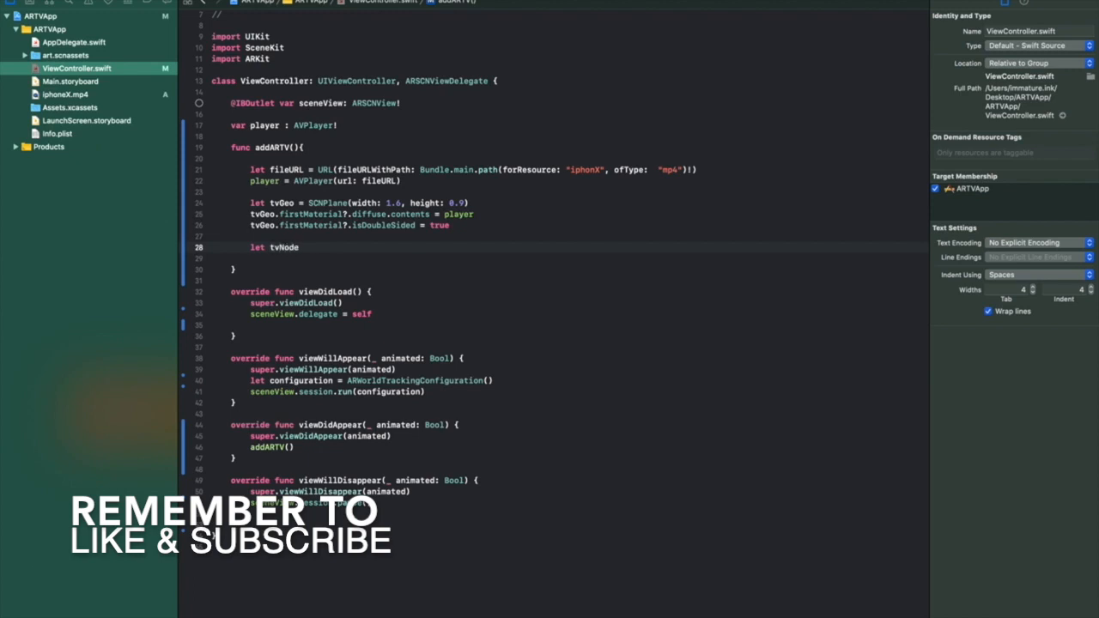
pyautogui.write('SCNNode')
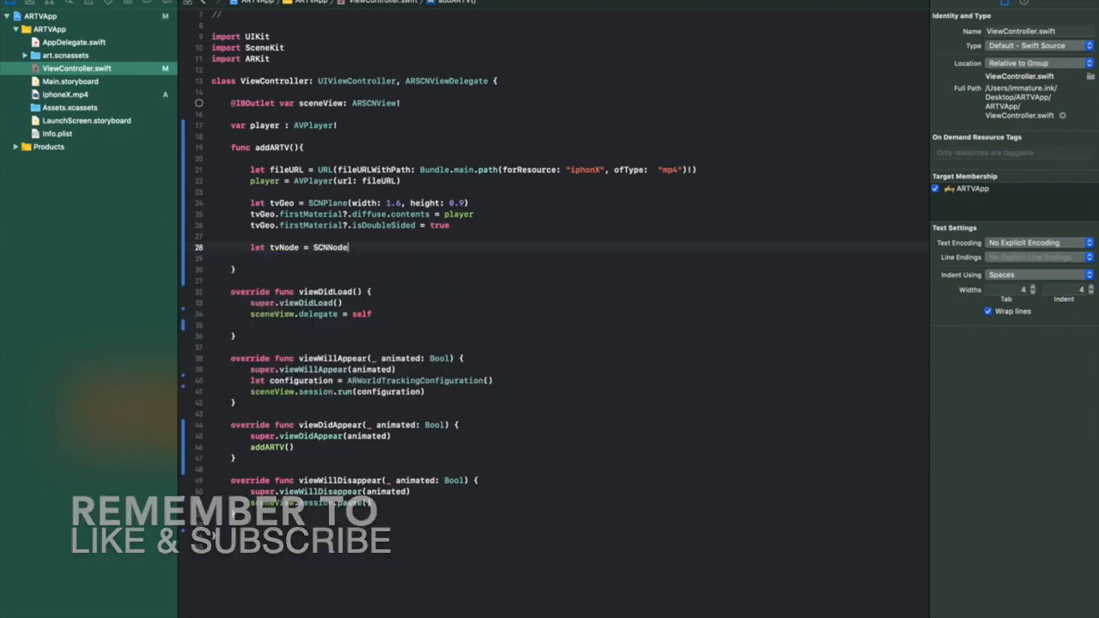
pyautogui.write('(geometry: SCNGeometry?')
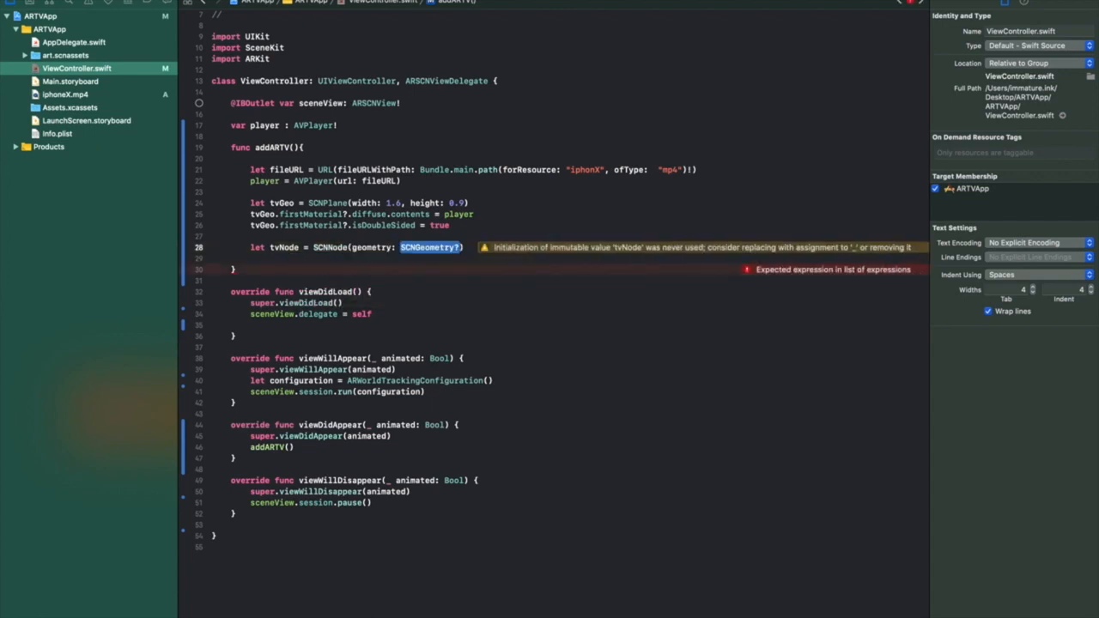
pyautogui.write('tvGeo')
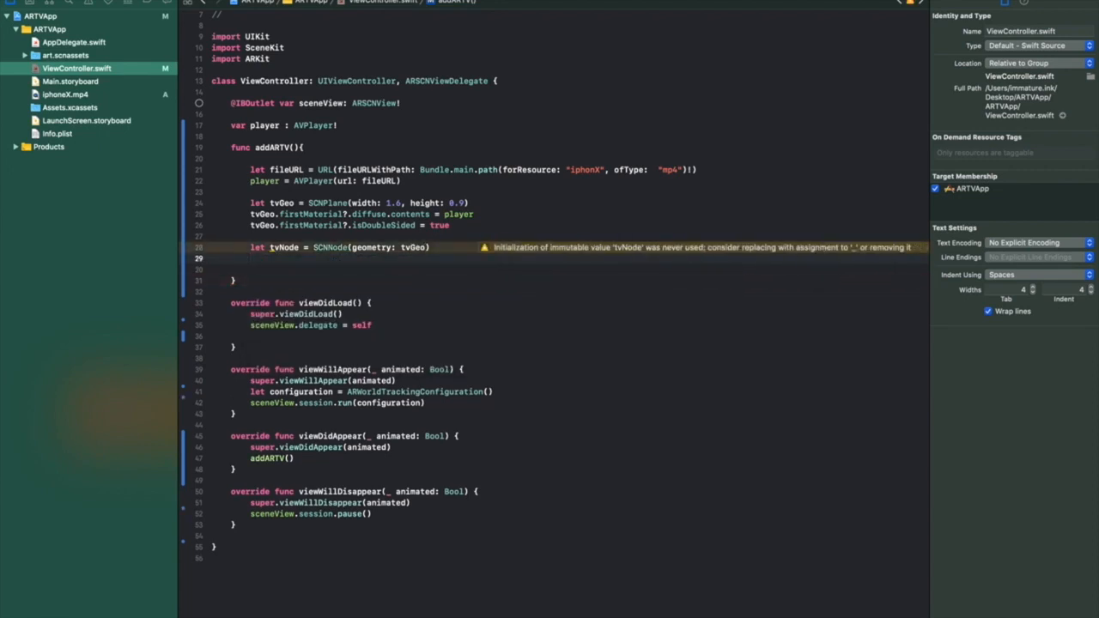
# Set tvNode.position.z = -2 so the plane sits two metres ahead
pyautogui.write('tvNode')
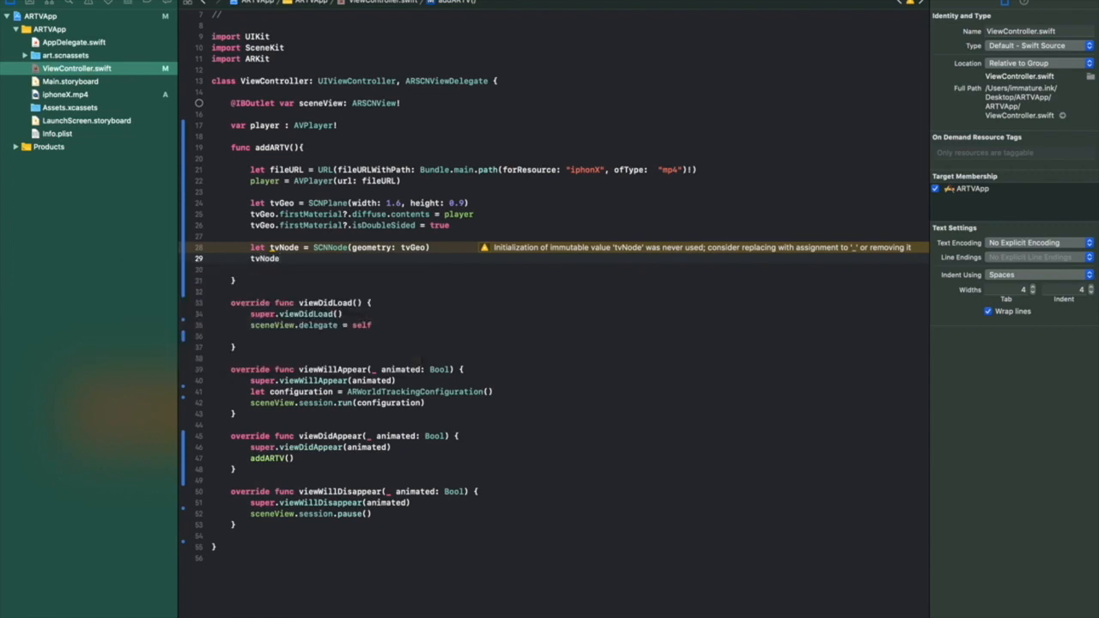
pyautogui.write('.position.z')
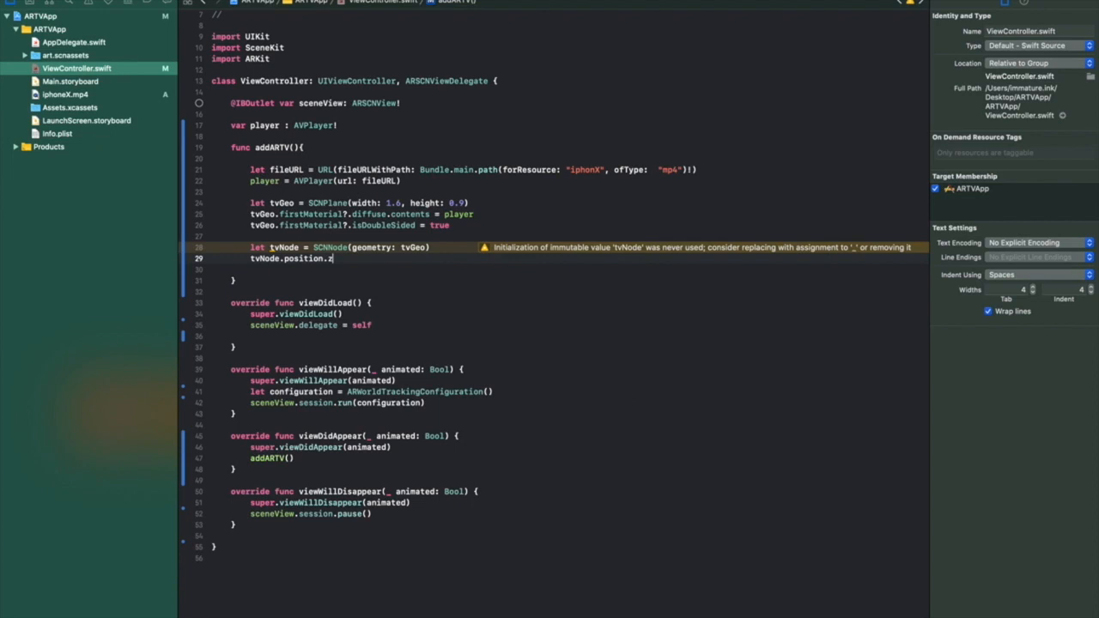
pyautogui.write('=')
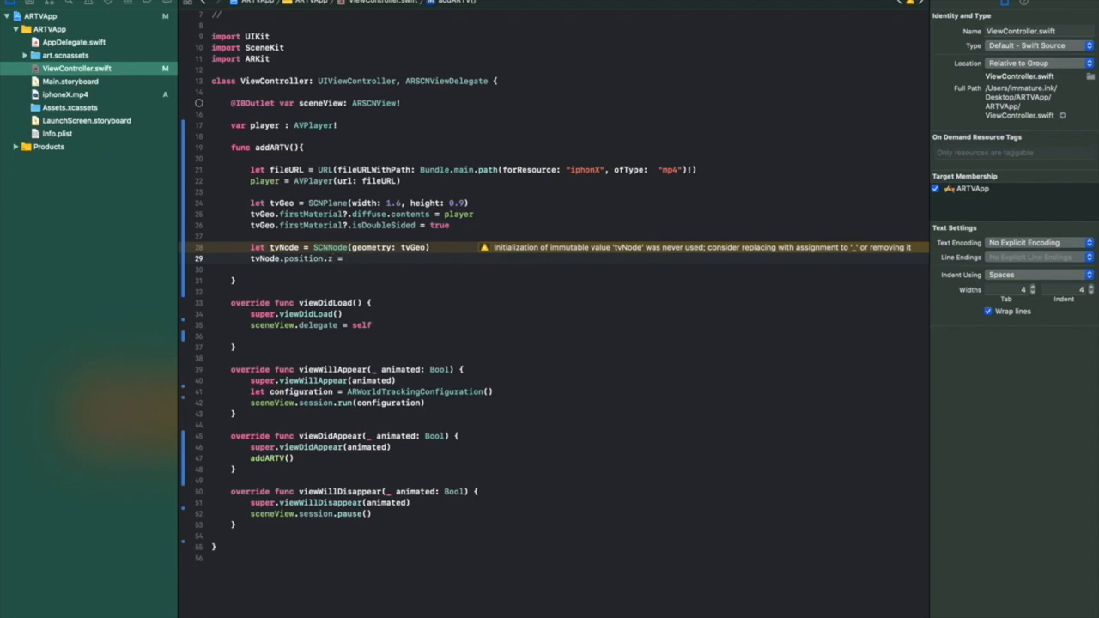
pyautogui.write('-2')
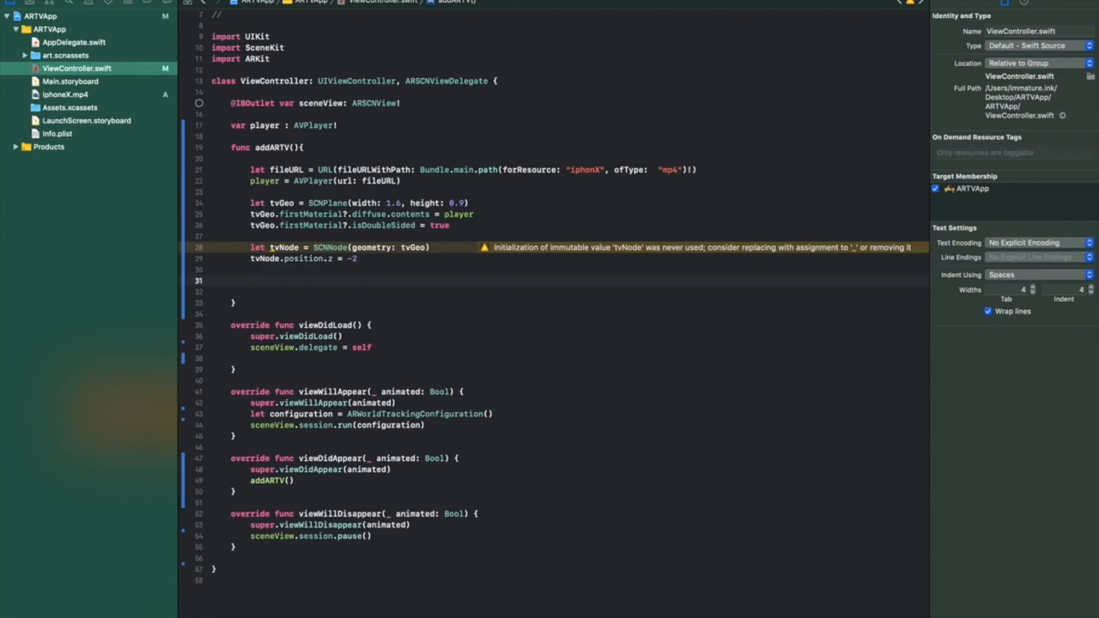
# Write sceneView.scene.rootNode.addChildNode(tvNode) to place the plane in the scene
pyautogui.write('scn')
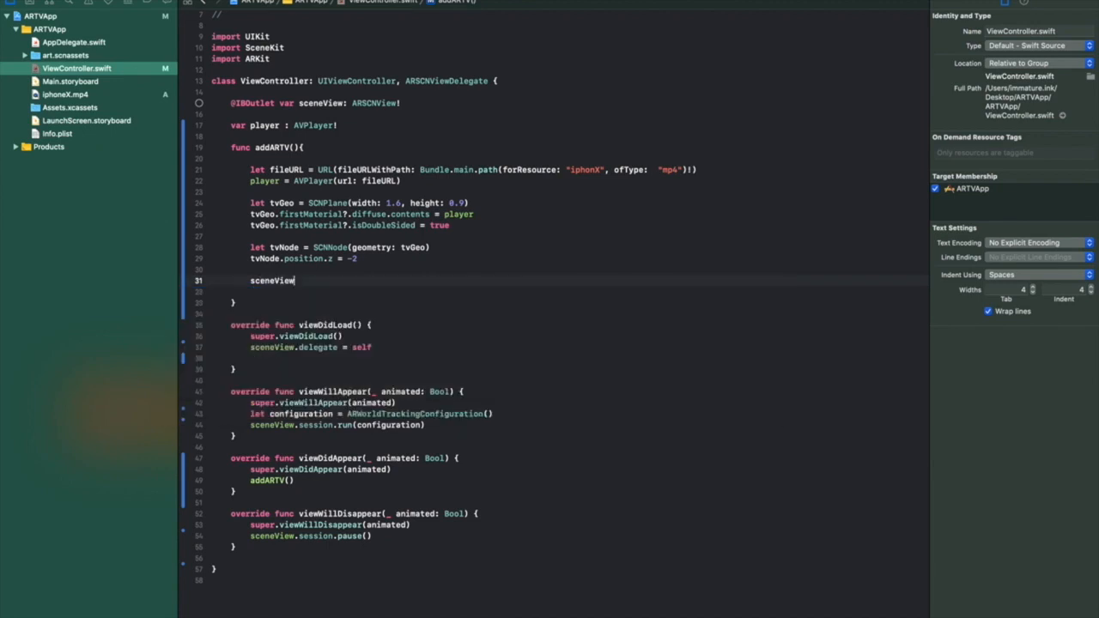
pyautogui.write('.scene')
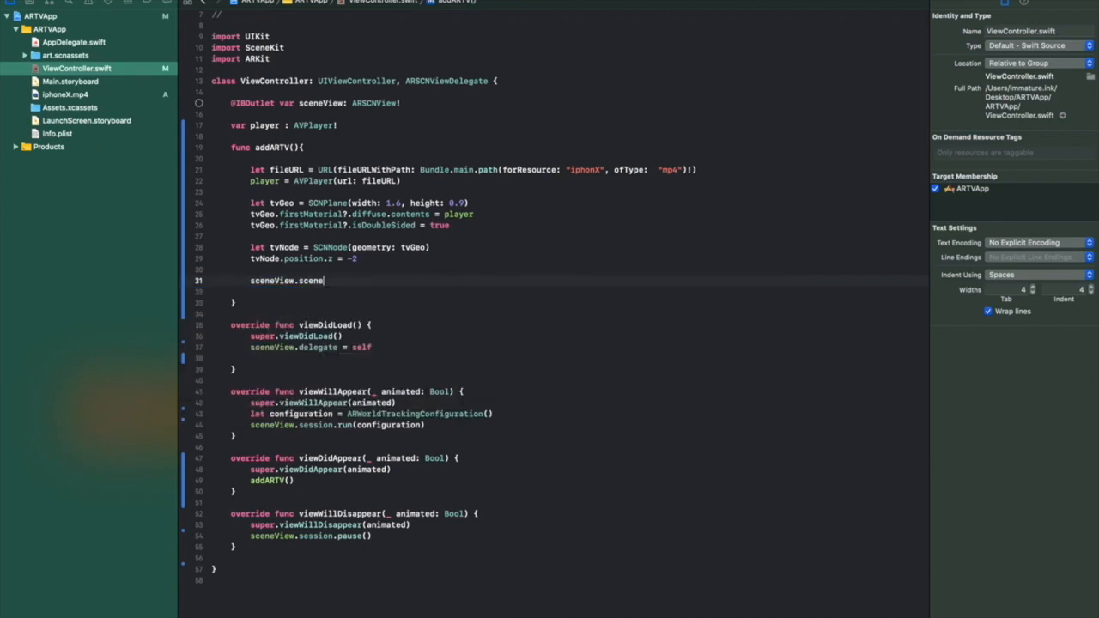
pyautogui.write('.rootNode')
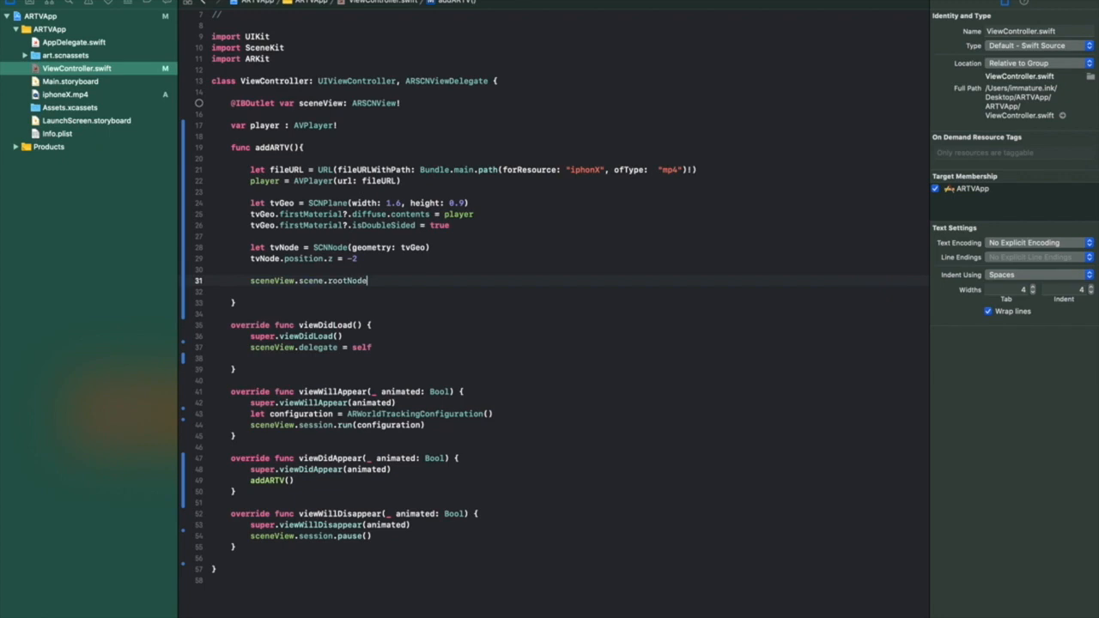
pyautogui.write('.addChildNode(')
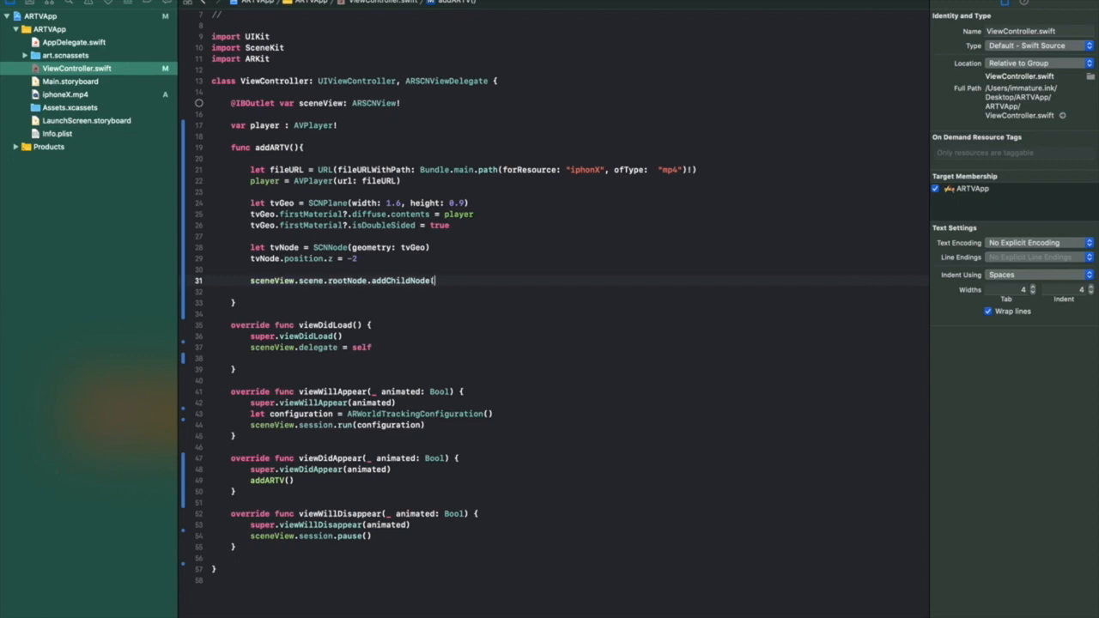
pyautogui.write('tvNode')
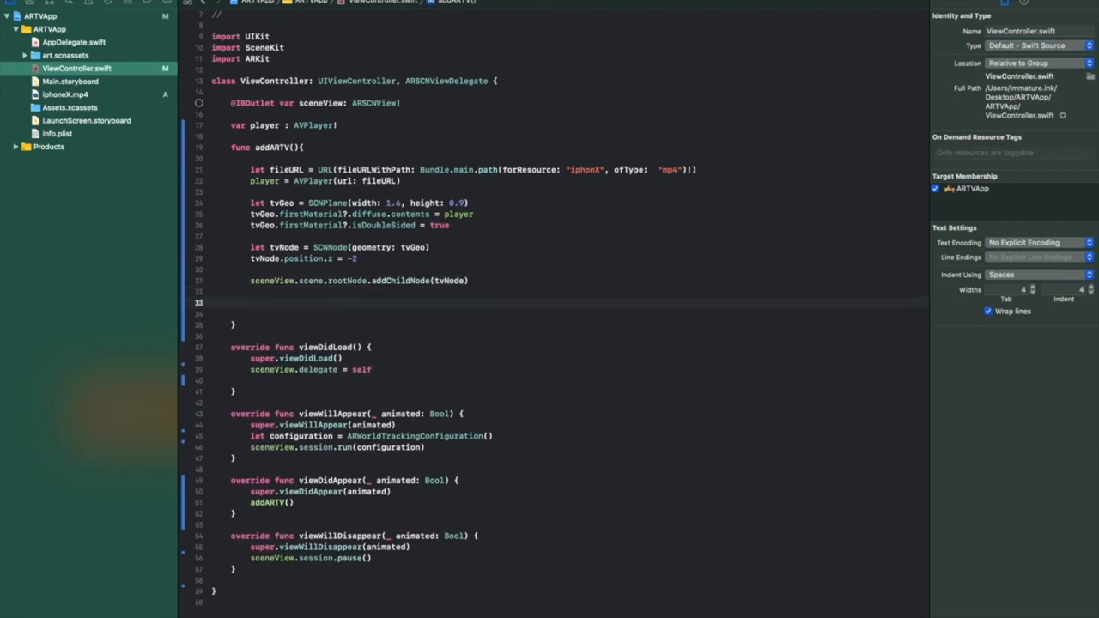
# End addARTV with player.play() so the video starts on the plane
pyautogui.write('player')
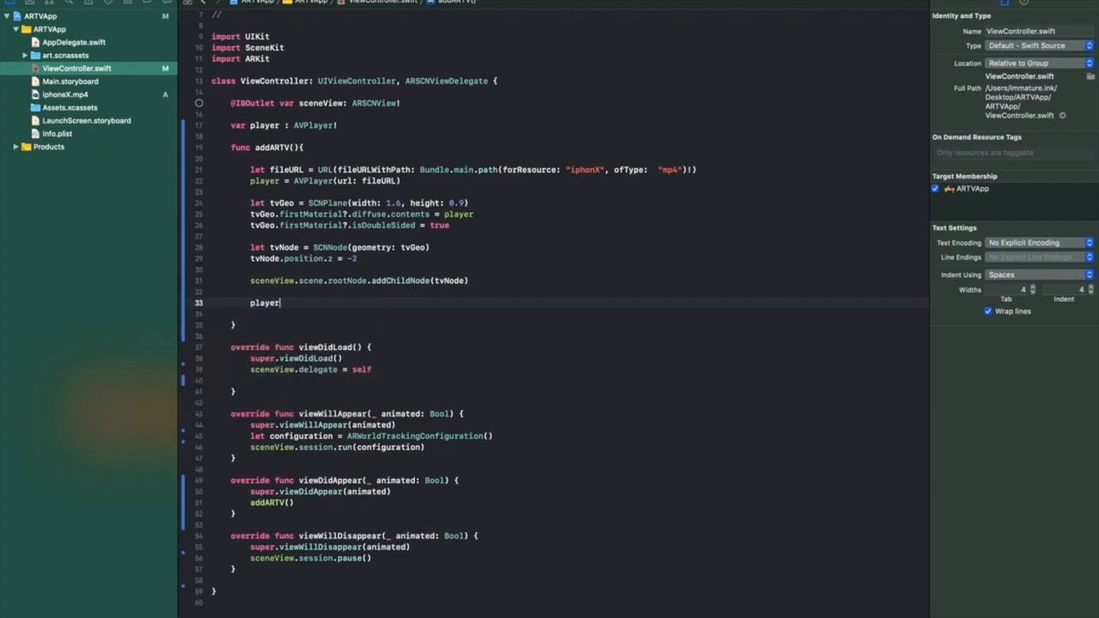
pyautogui.write('.play()')
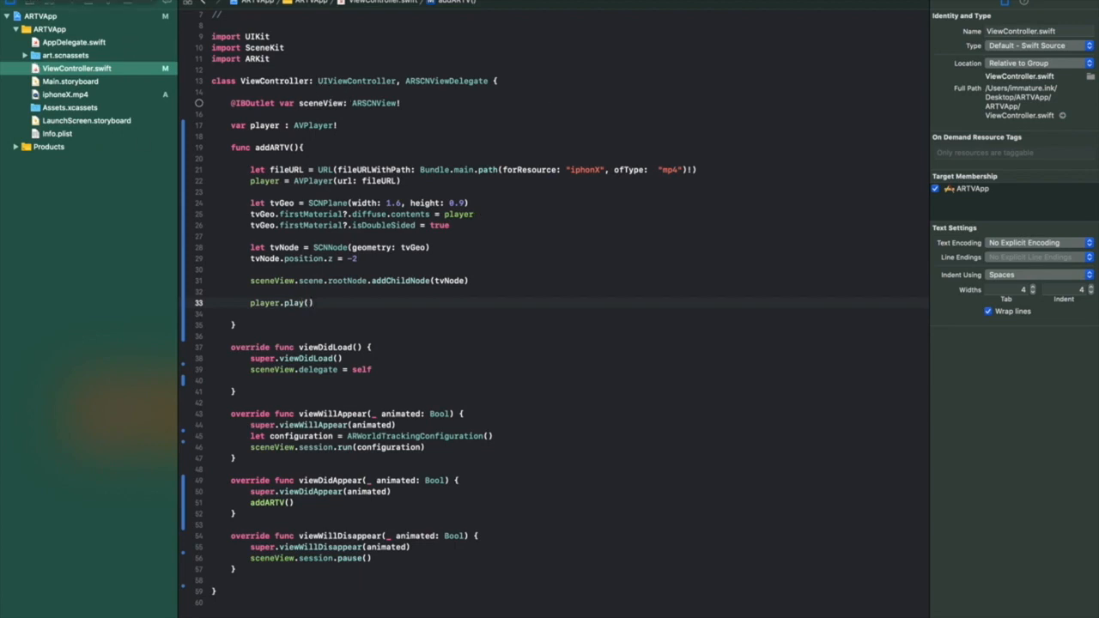
pyautogui.click(314, 302)
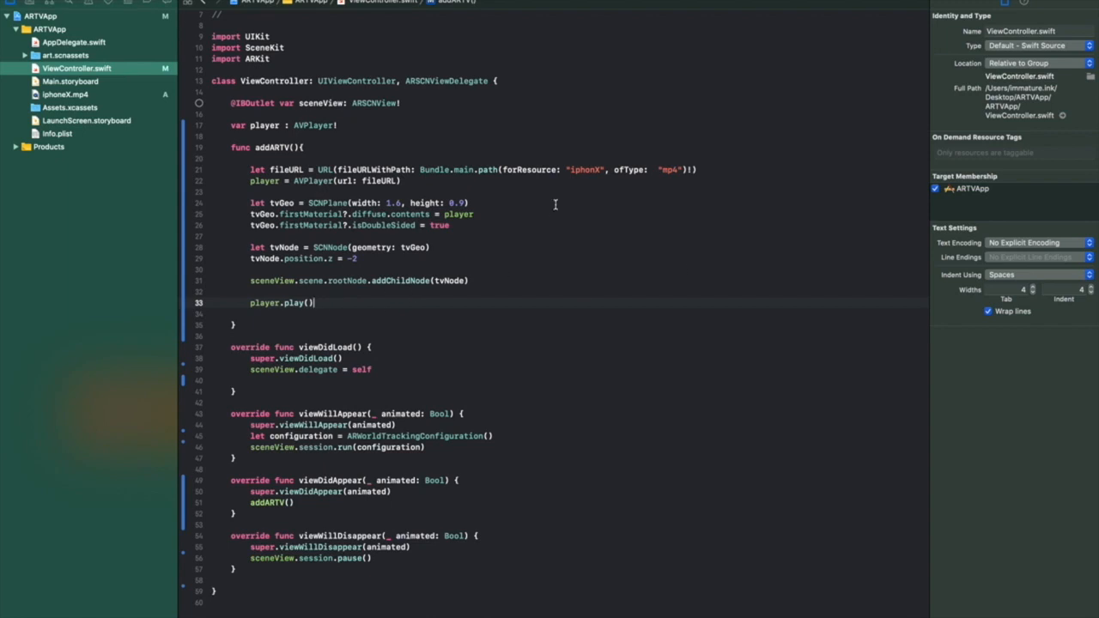
pyautogui.moveTo(376, 133)
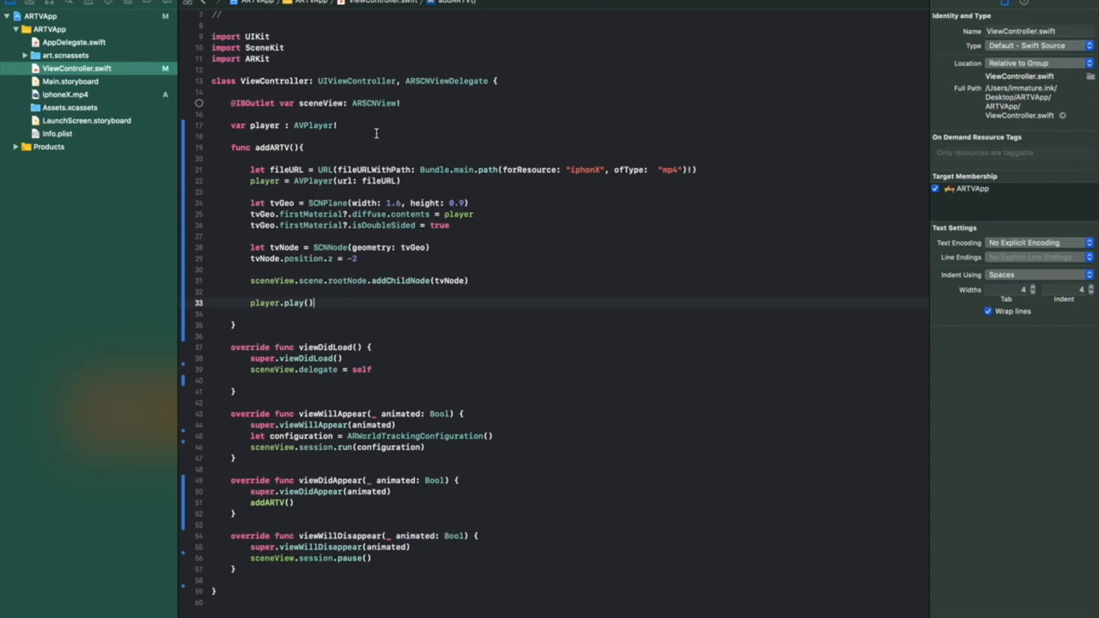